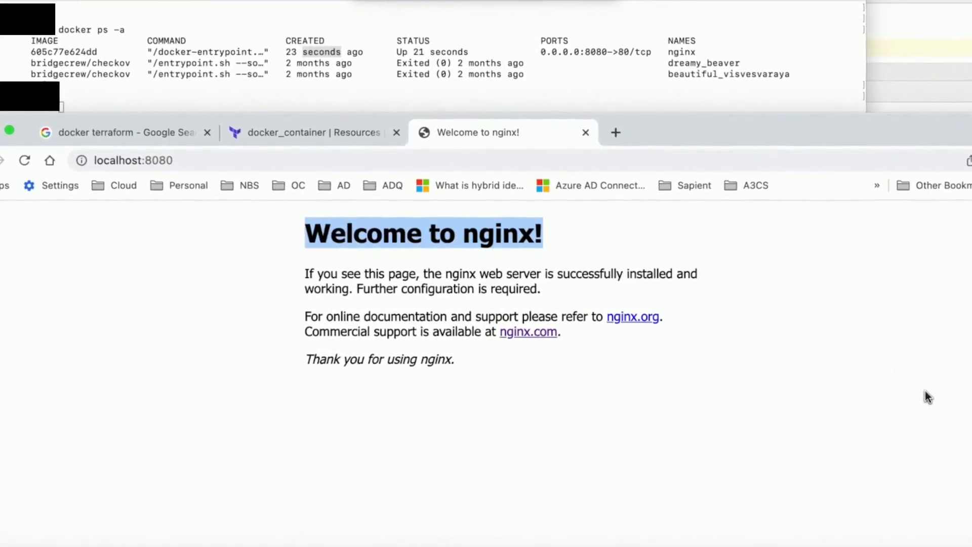
# Search 'docker terraform' and open the kreuzwerker/docker provider docs overview.
pyautogui.write('docke')
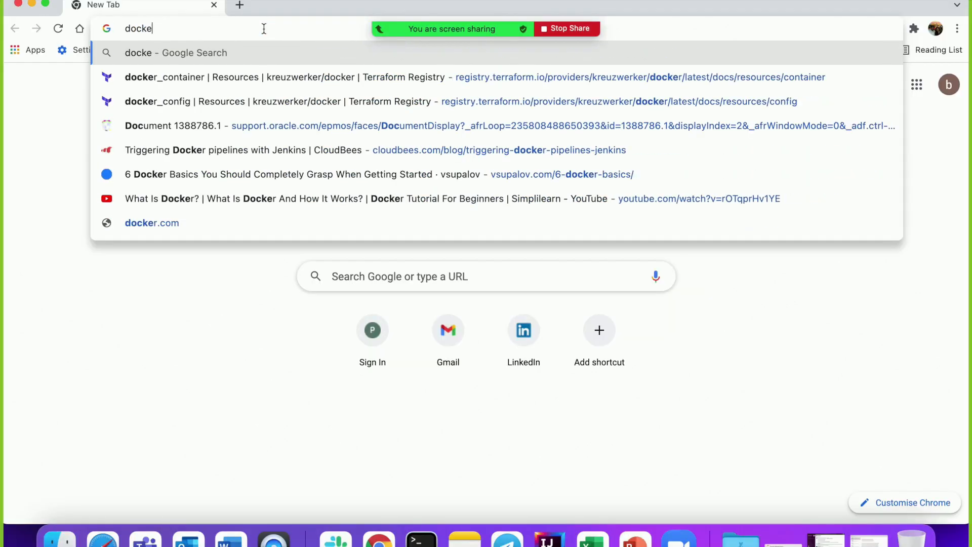
pyautogui.write('r')
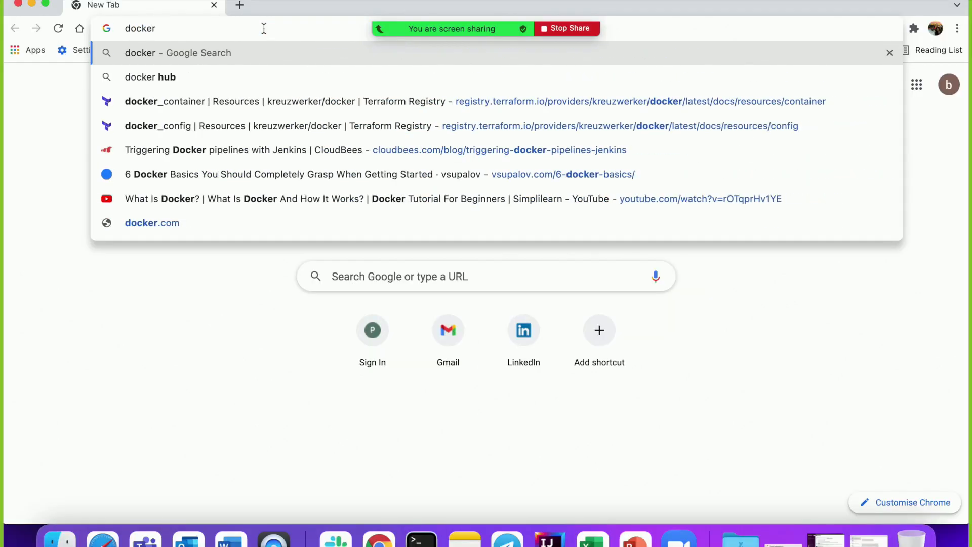
pyautogui.write('terraform')
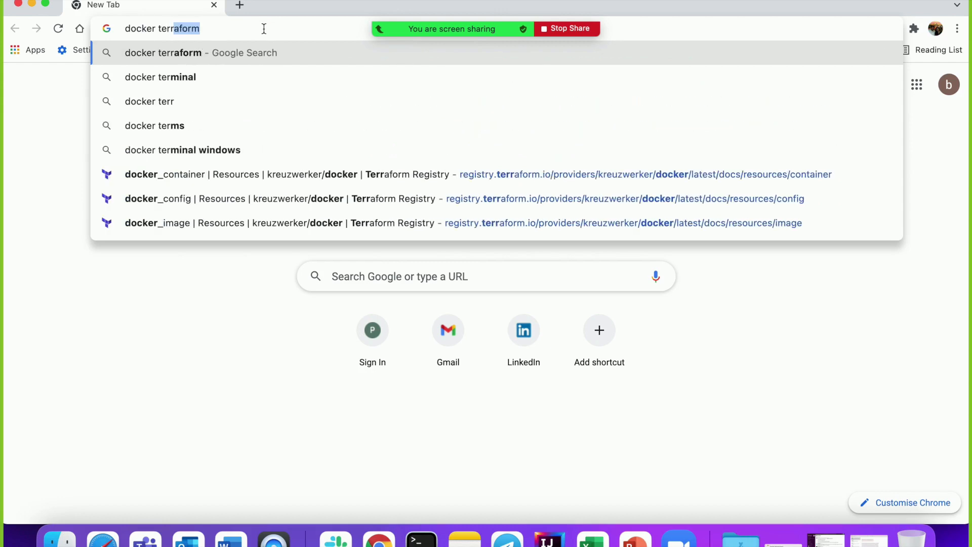
pyautogui.press('Return')
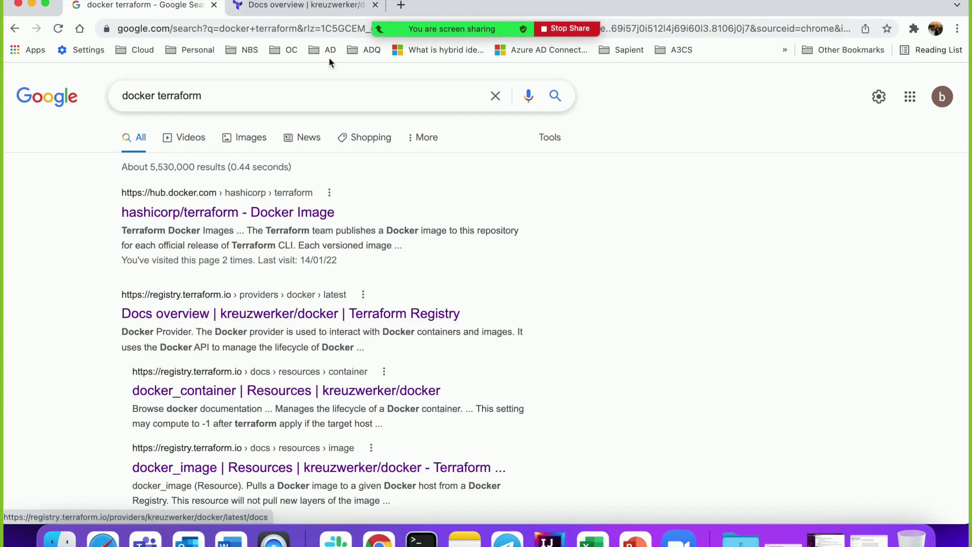
pyautogui.click(290, 313)
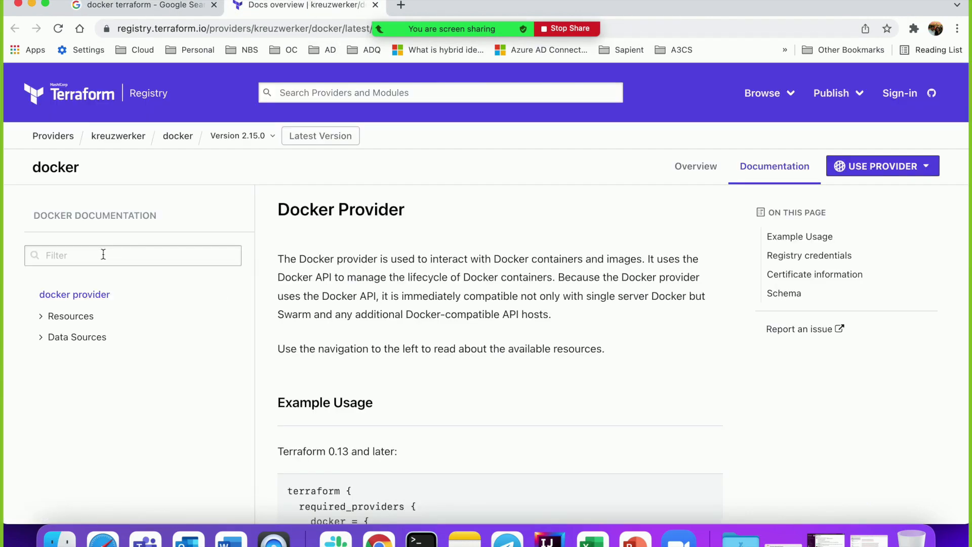
pyautogui.scroll(-3)
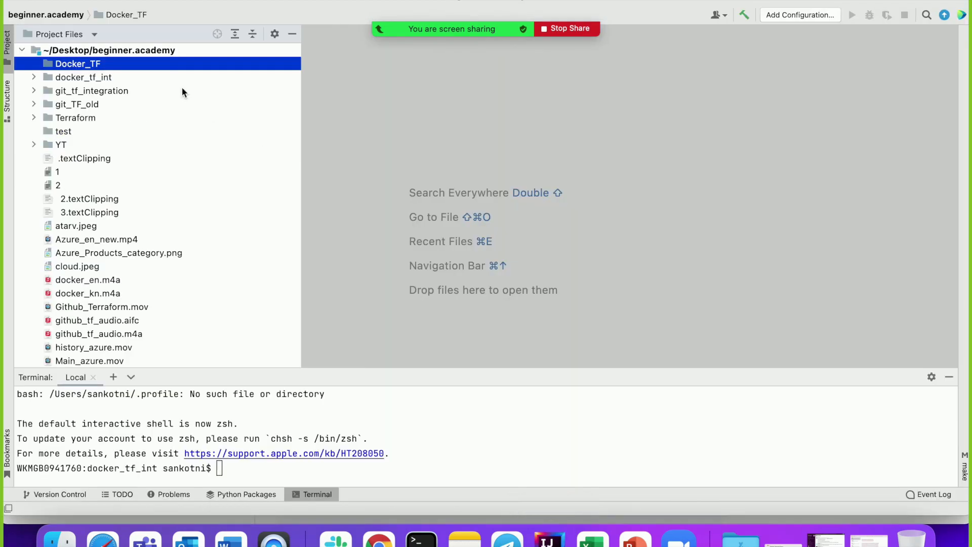
# Create main.tf in Docker_TF and begin a second new file named provide.tf.
pyautogui.rightClick(77, 63)
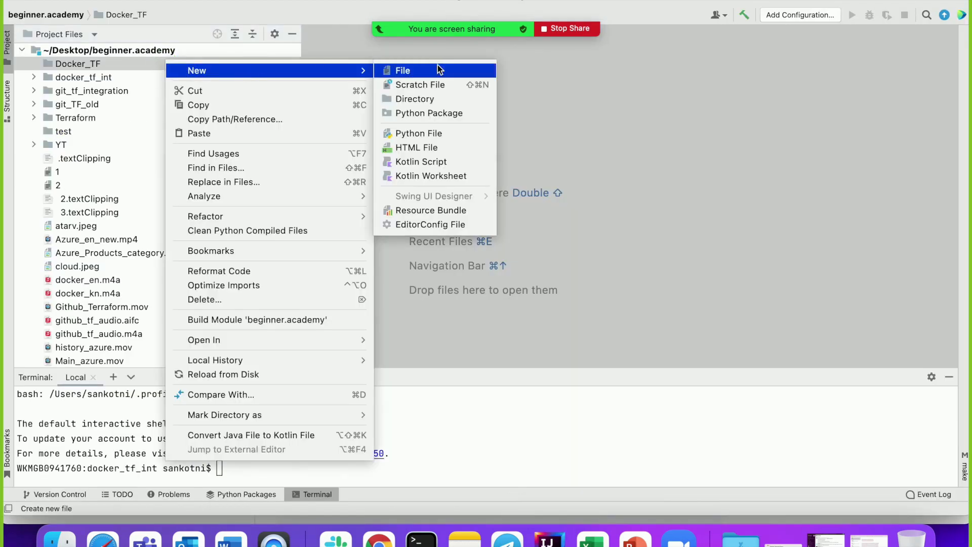
pyautogui.click(403, 70)
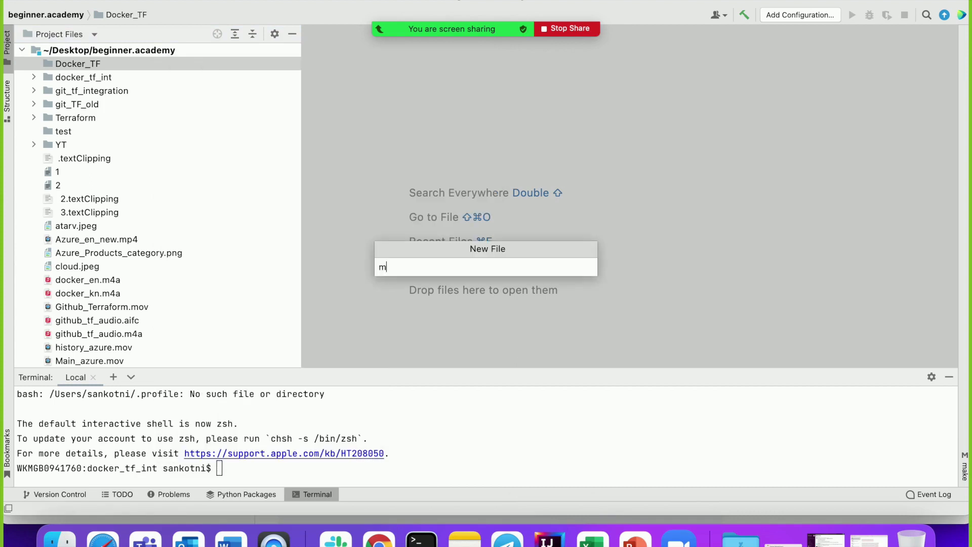
pyautogui.write('ain.tf')
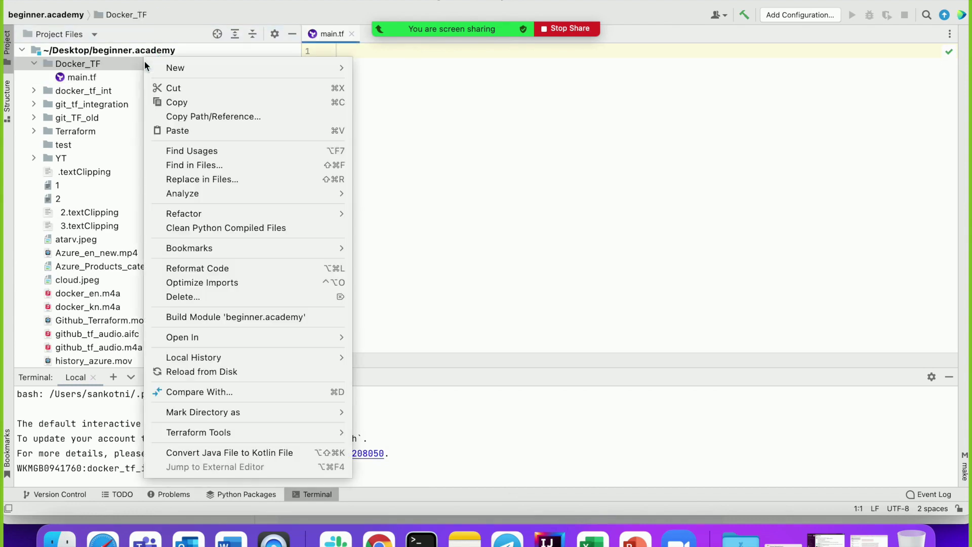
pyautogui.click(176, 67)
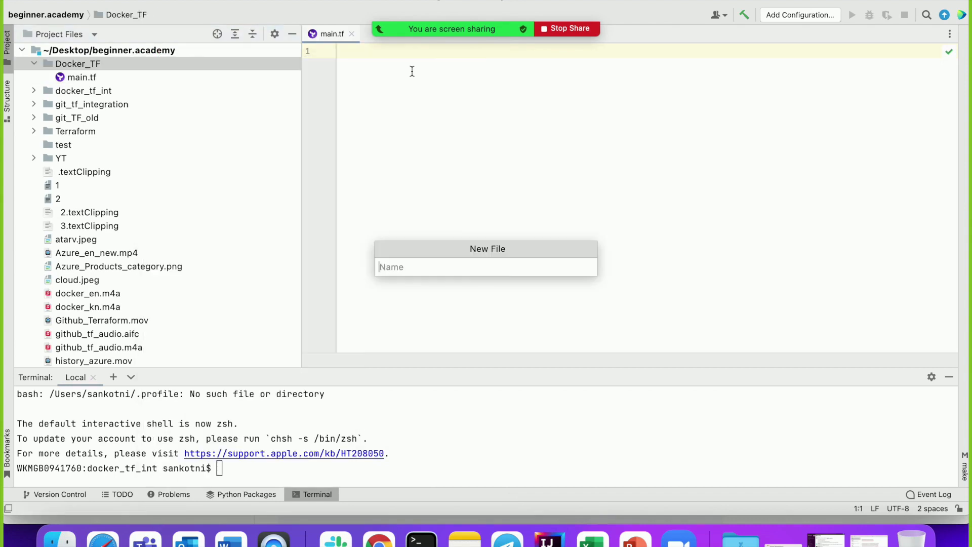
pyautogui.write('provide.t')
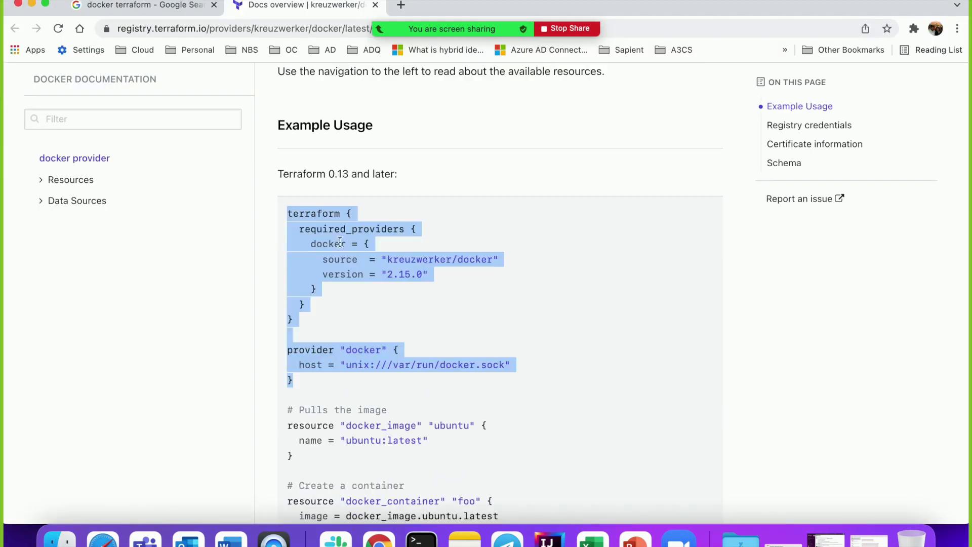
pyautogui.moveTo(141, 96)
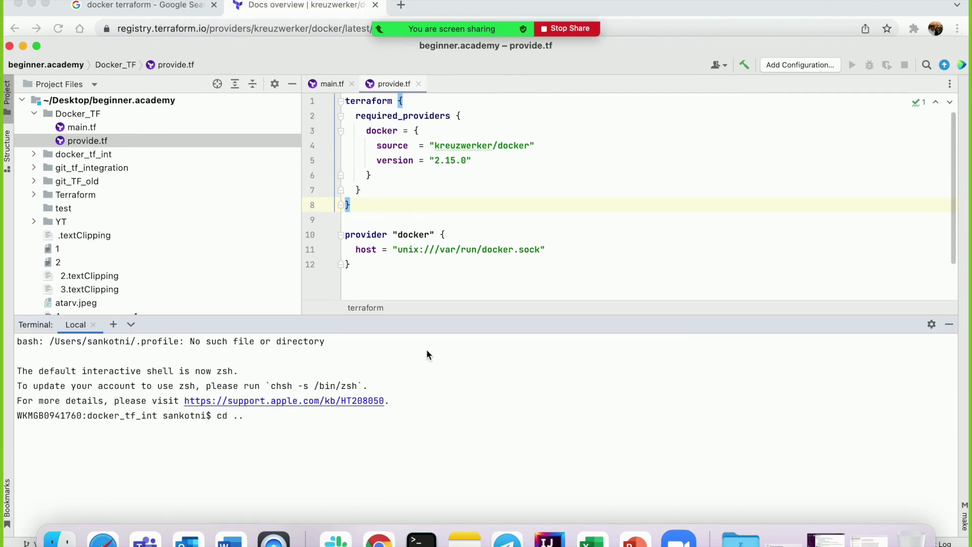
# Run terraform init in Docker_TF, installing kreuzwerker/docker 2.15.0, and check the new .terraform folder.
pyautogui.write('cd Docker_TF/')
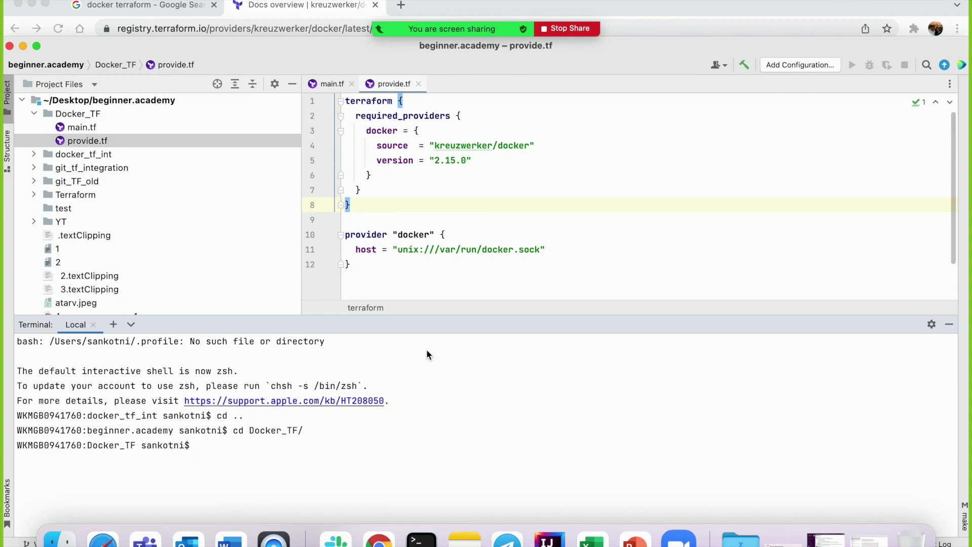
pyautogui.write('terraform init')
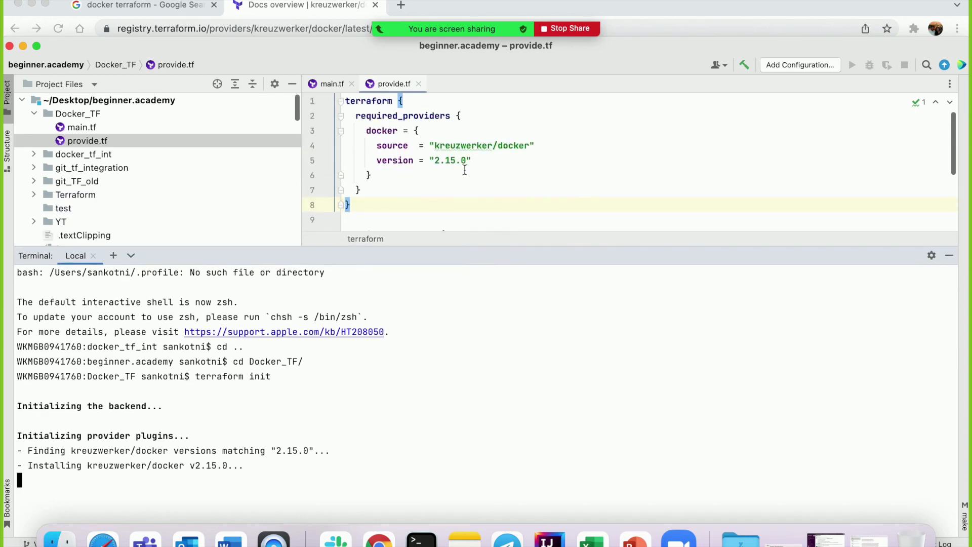
pyautogui.doubleClick(461, 146)
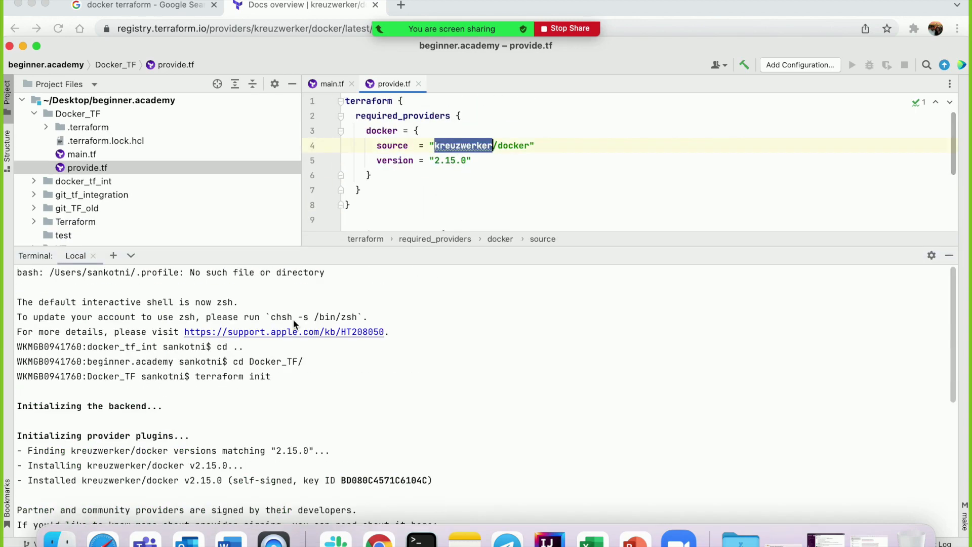
pyautogui.scroll(-3)
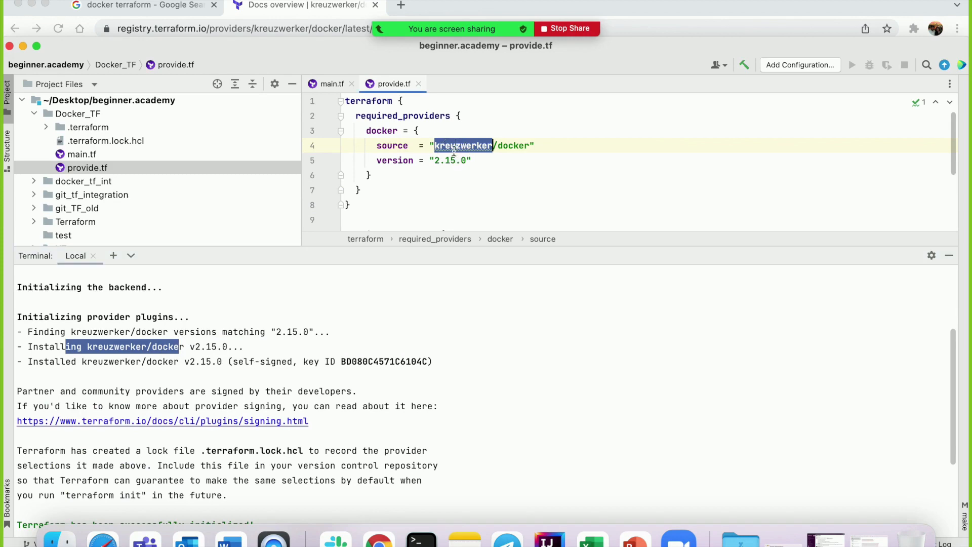
pyautogui.click(447, 160)
pyautogui.write('ls -rlta')
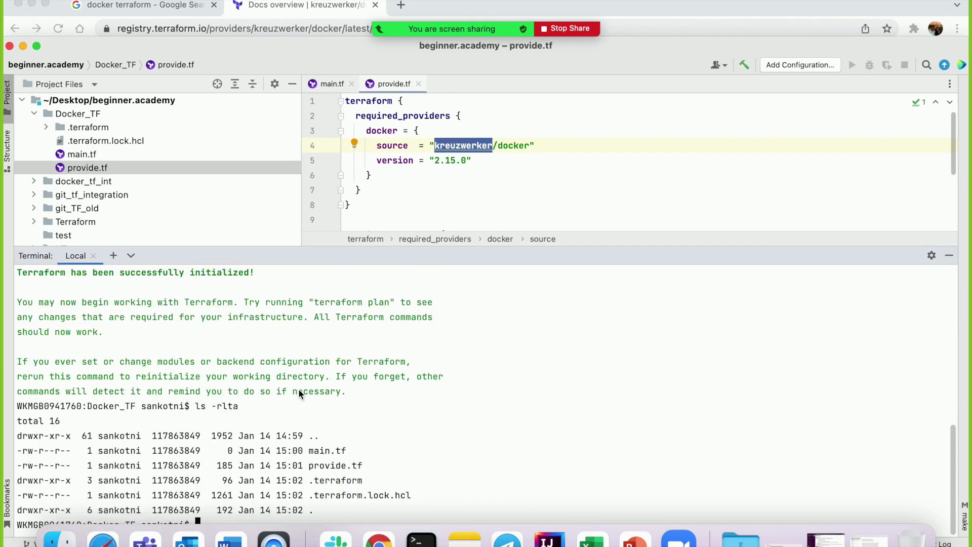
pyautogui.doubleClick(336, 480)
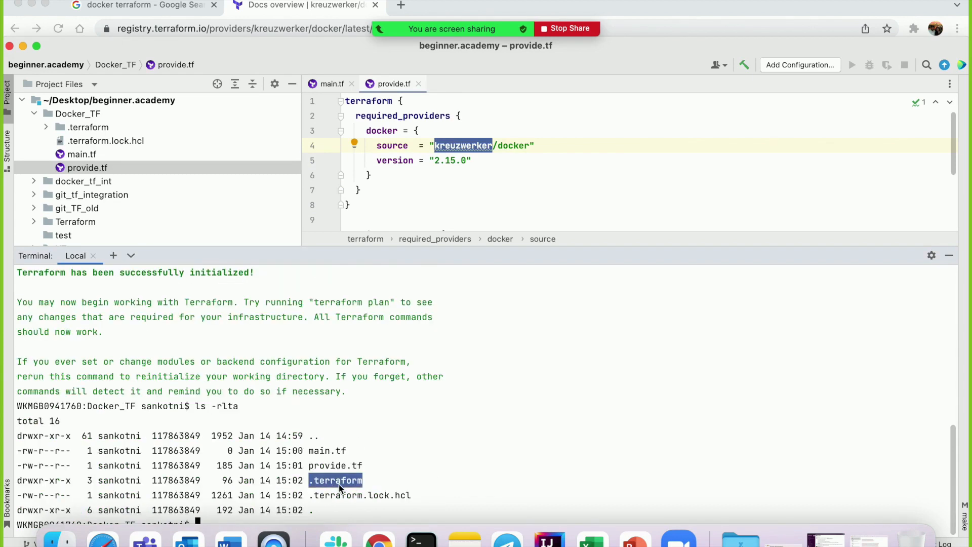
pyautogui.moveTo(467, 248)
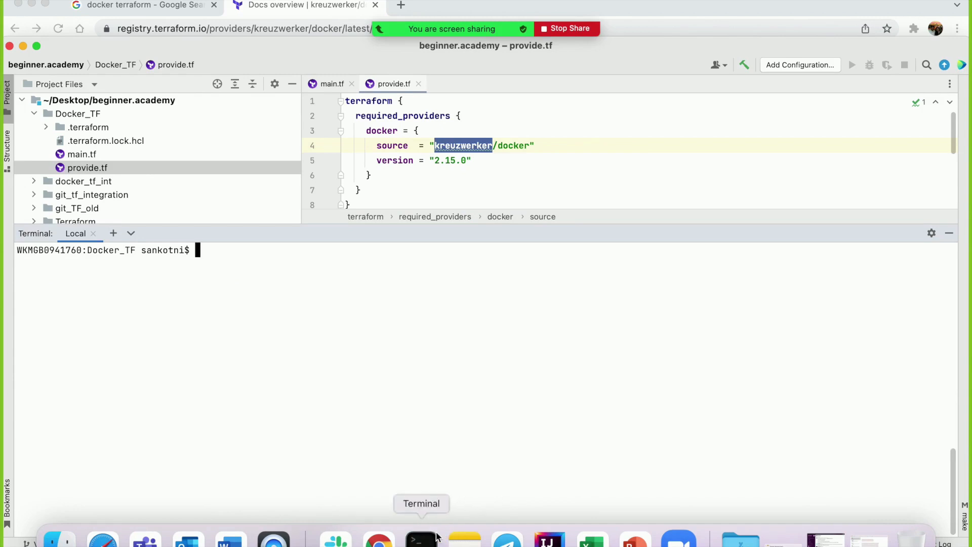
# In a separate terminal window, run docker container list to check for containers.
pyautogui.click(420, 539)
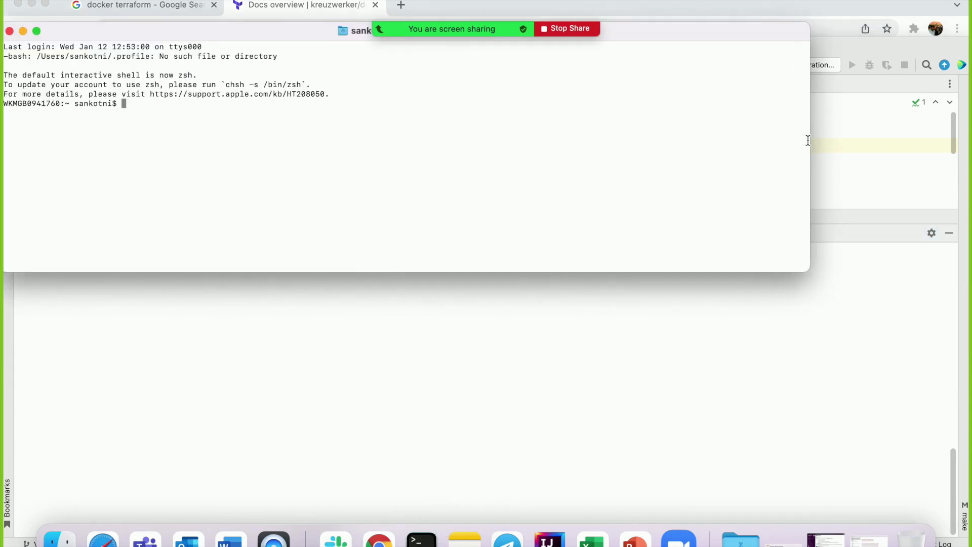
pyautogui.write('dco')
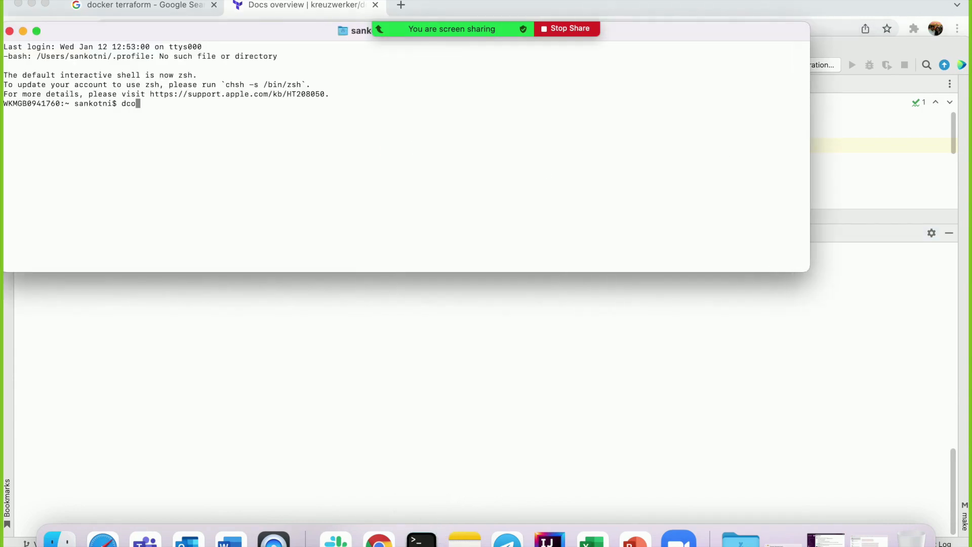
pyautogui.write('docker')
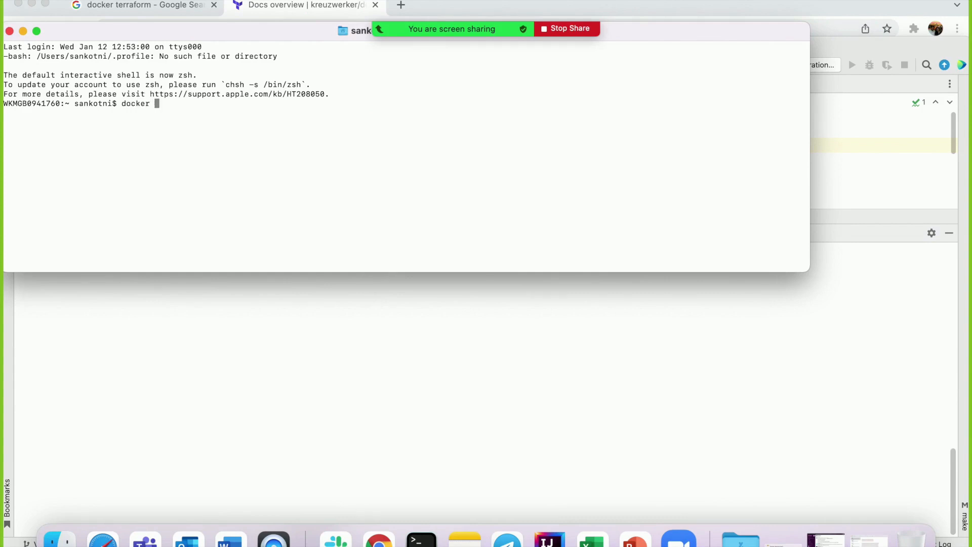
pyautogui.write('contain')
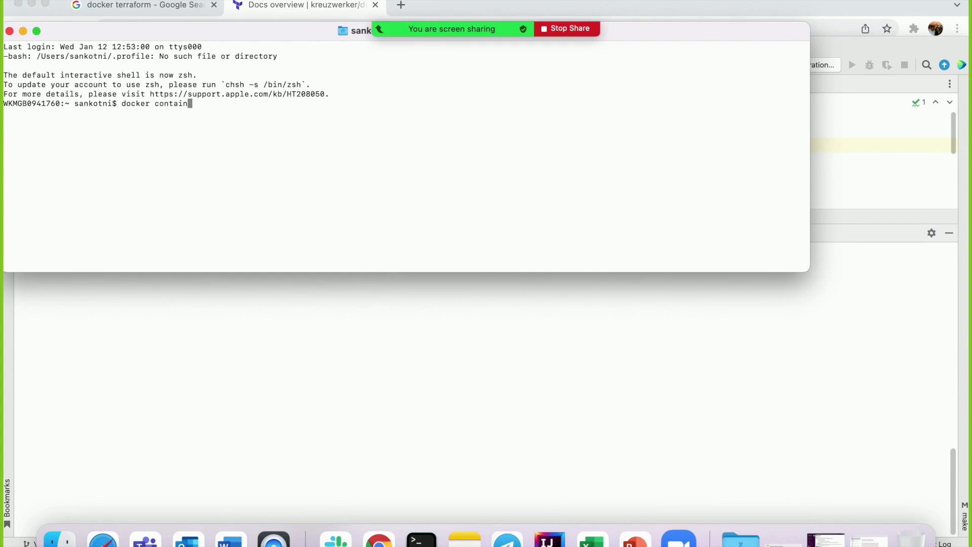
pyautogui.write('er list')
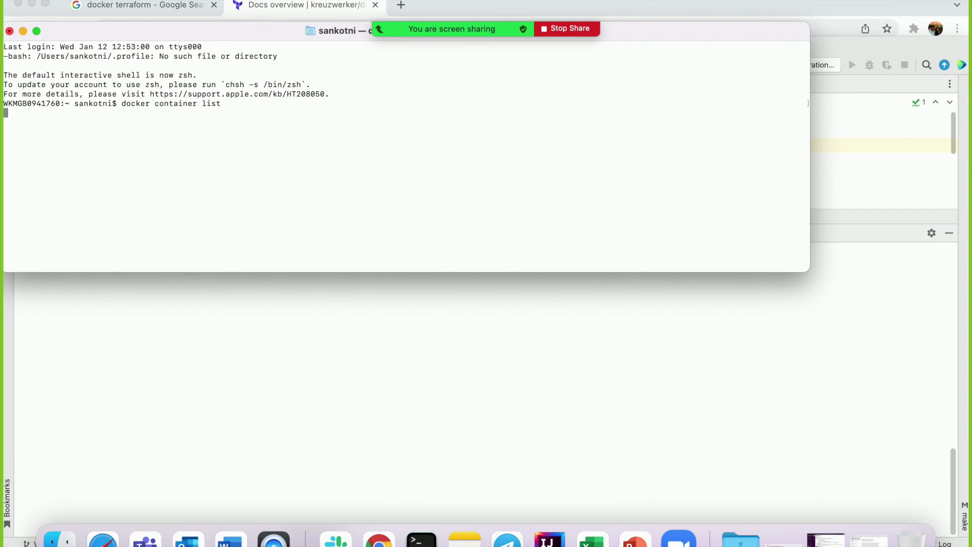
pyautogui.press('Return')
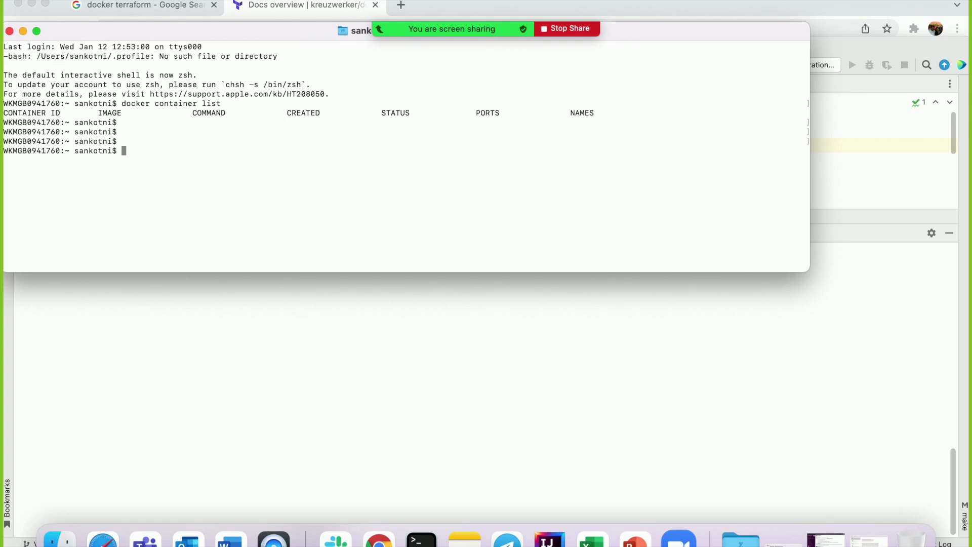
pyautogui.moveTo(474, 156)
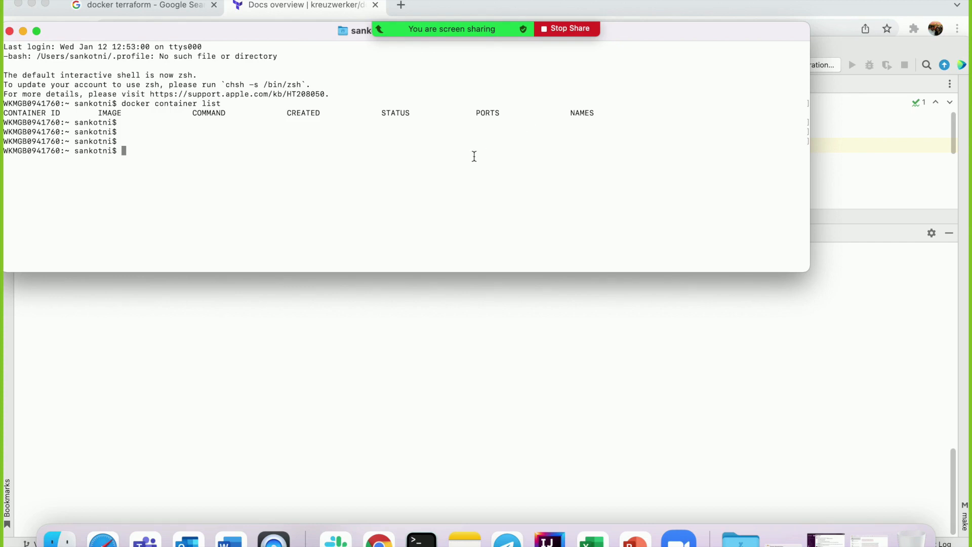
# Run docker ps to confirm no containers are running.
pyautogui.write('docker')
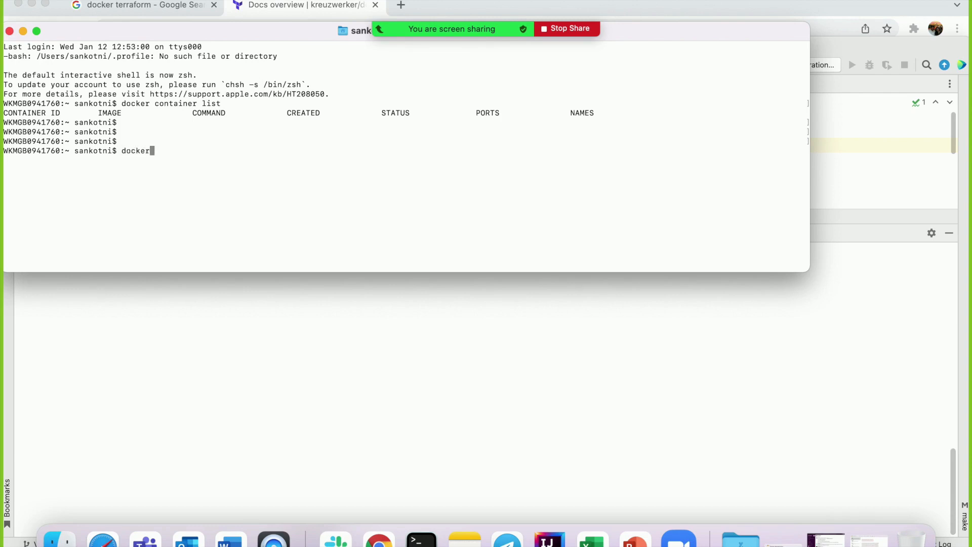
pyautogui.write('ps')
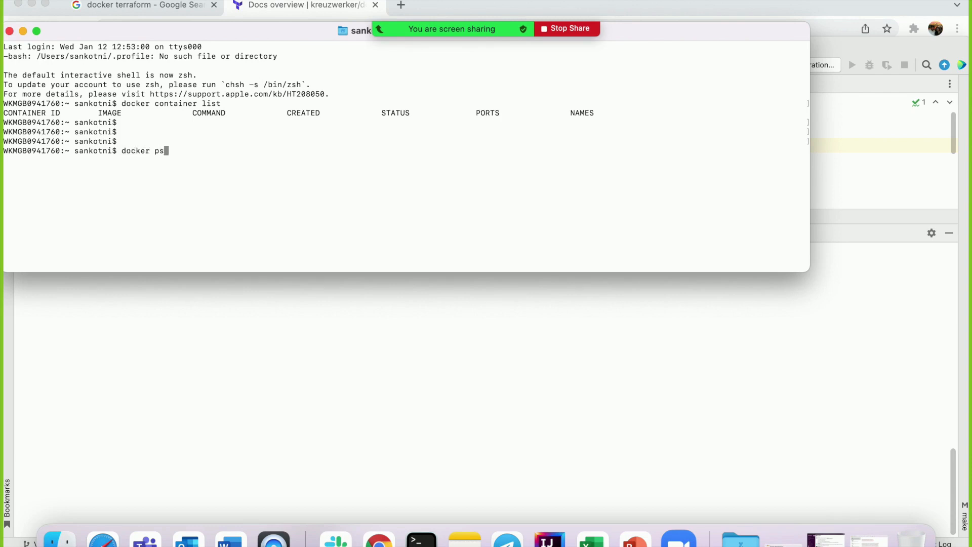
pyautogui.press('Return')
pyautogui.write('docker ps -a')
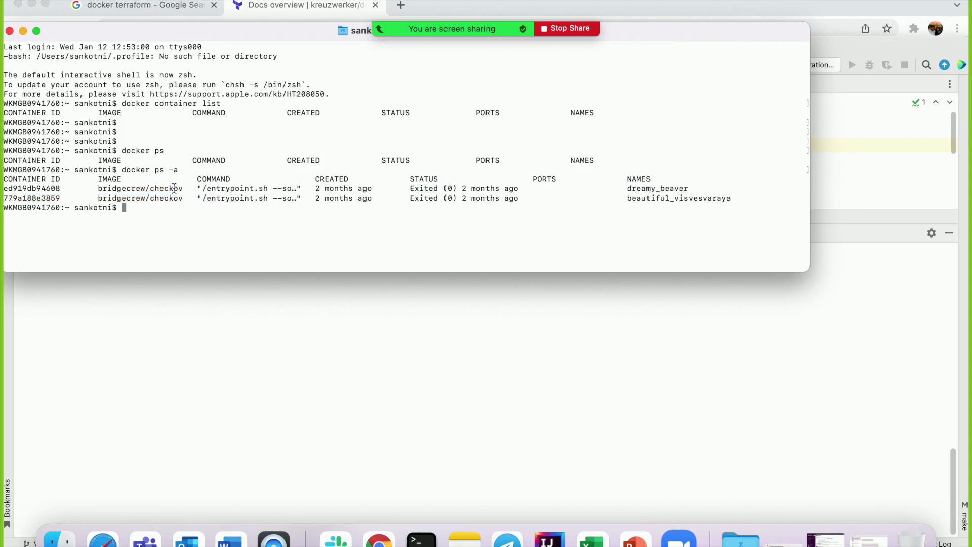
pyautogui.doubleClick(160, 170)
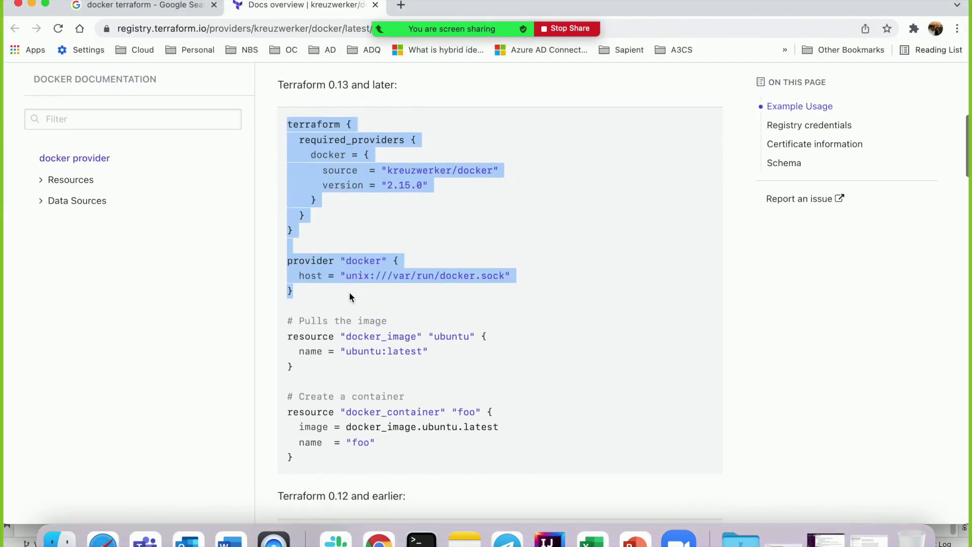
pyautogui.moveTo(351, 302)
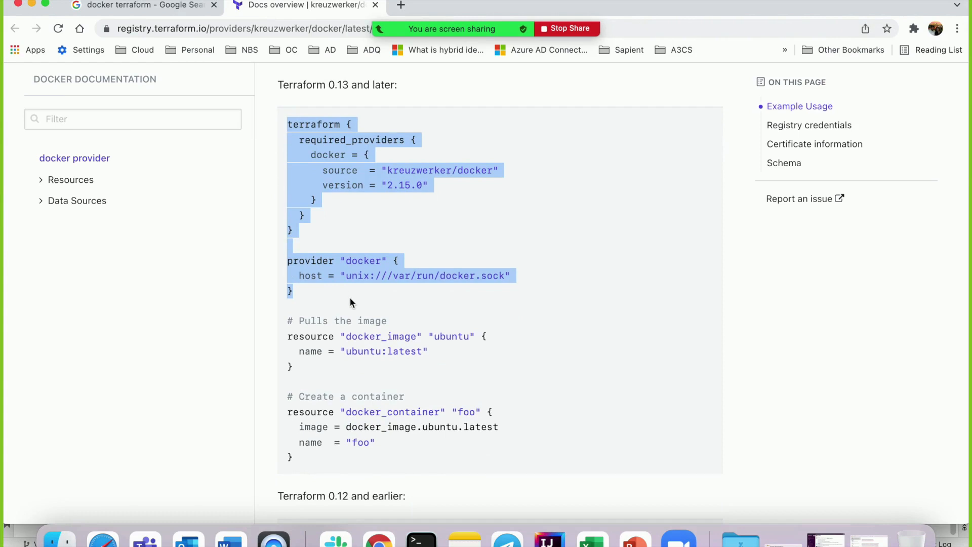
# Review the provider example and open the docker_container resource documentation page.
pyautogui.scroll(-3)
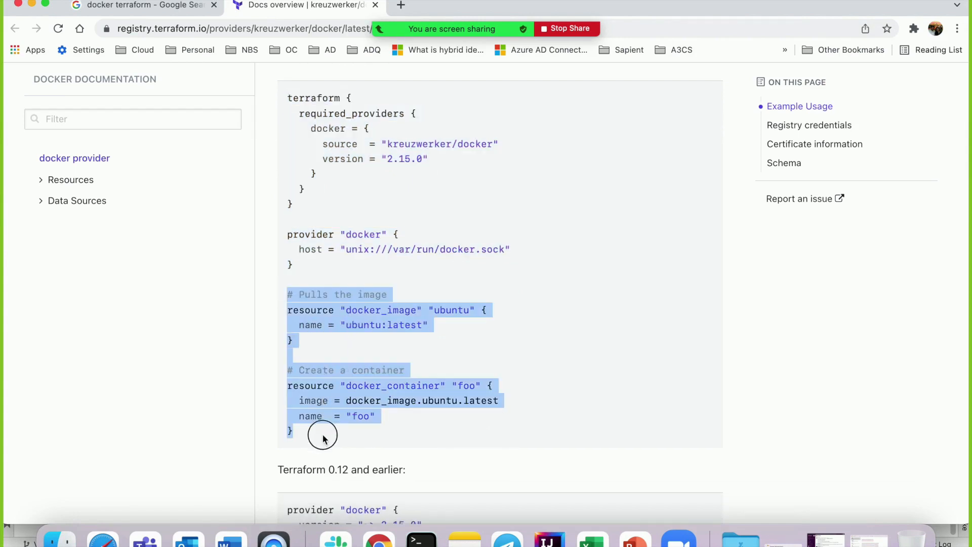
pyautogui.scroll(-3)
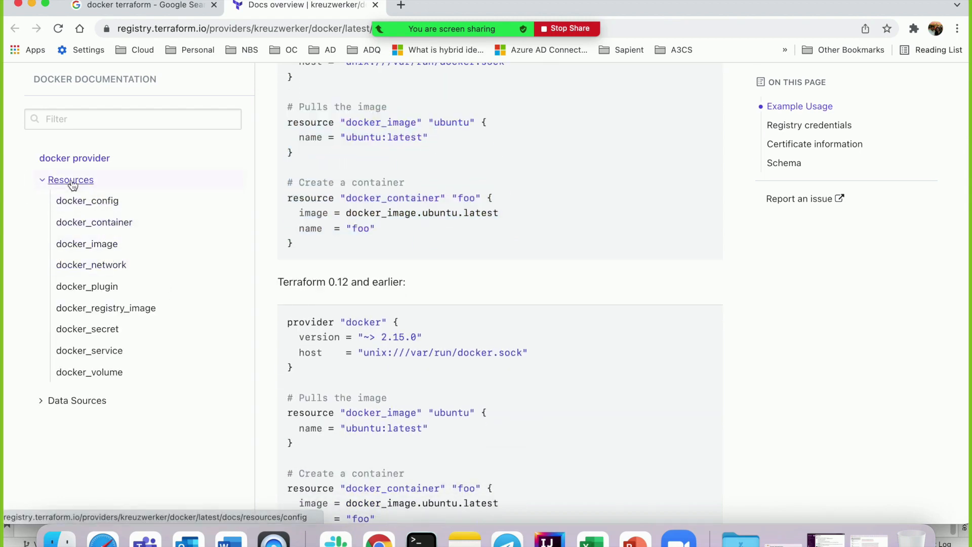
pyautogui.moveTo(105, 307)
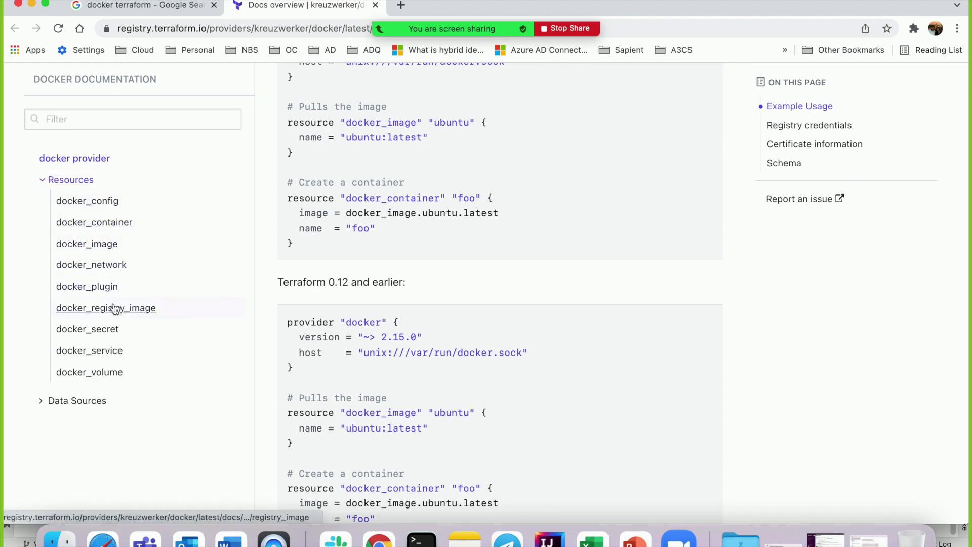
pyautogui.click(95, 222)
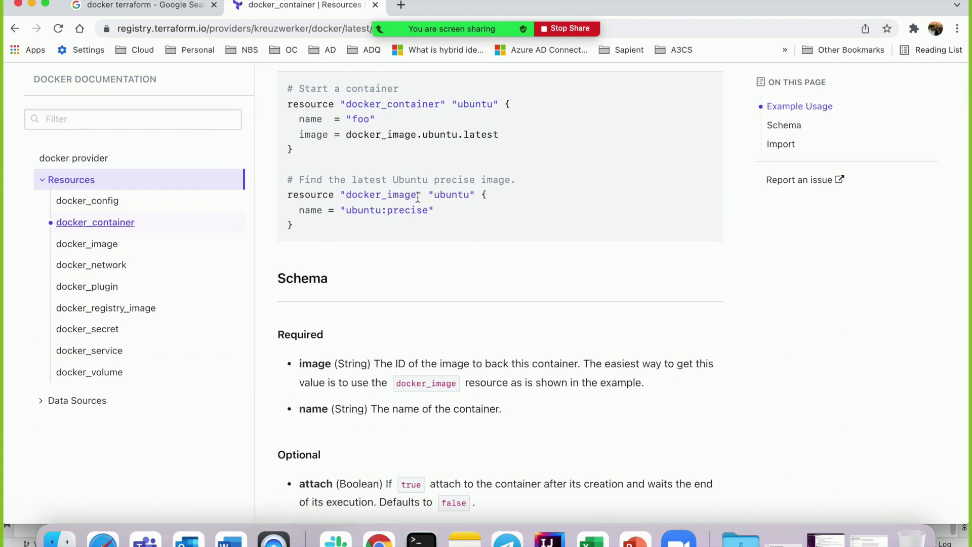
pyautogui.doubleClick(388, 210)
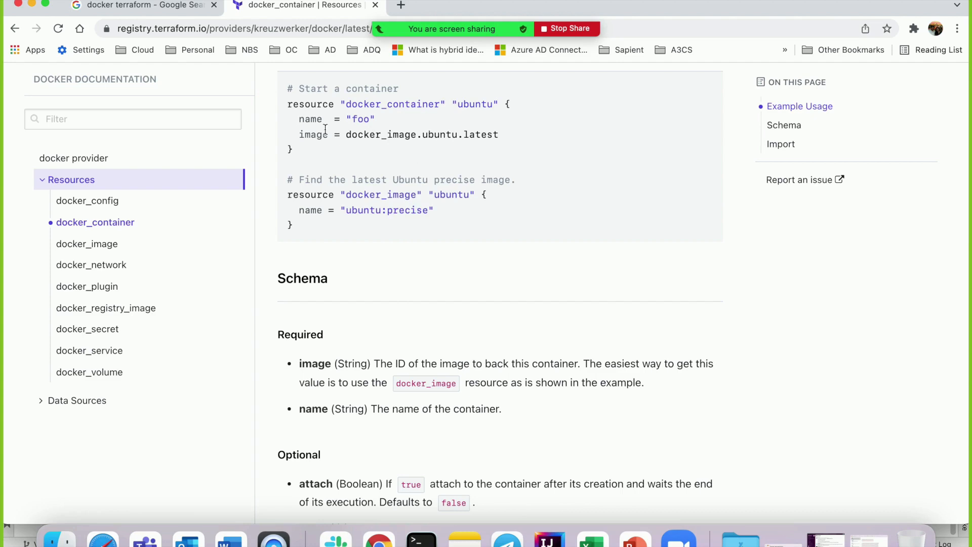
pyautogui.moveTo(315, 149)
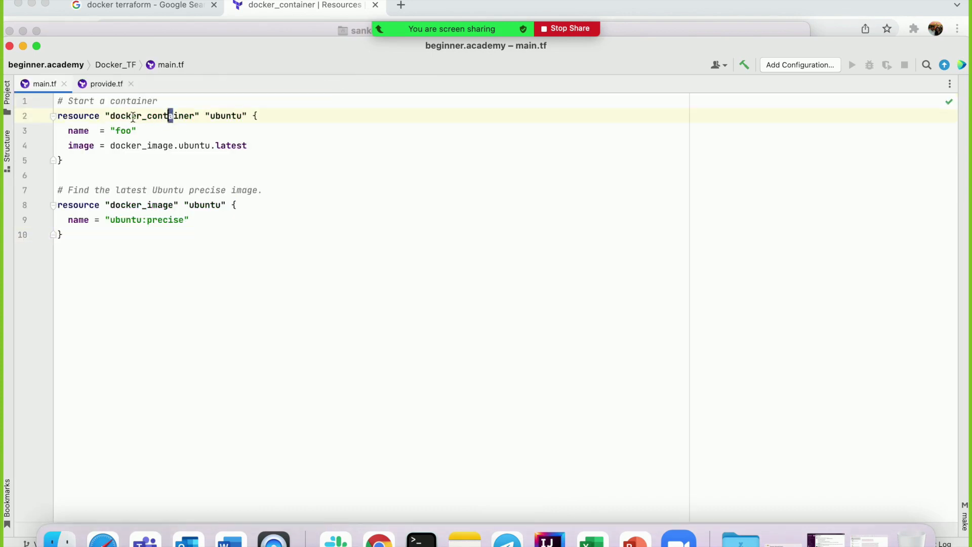
# Rename the container to nginx and reference a new docker_image resource nginx_image.
pyautogui.doubleClick(226, 116)
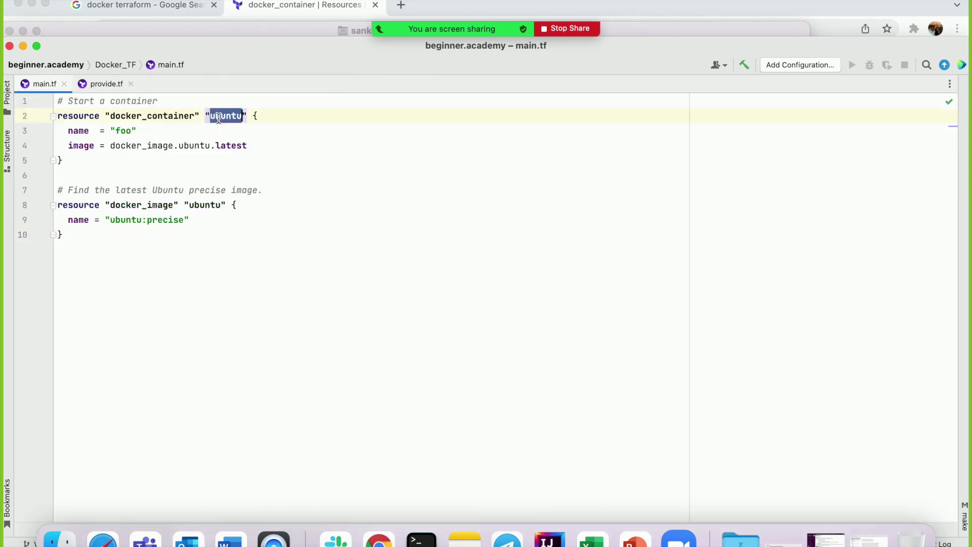
pyautogui.write('nginx')
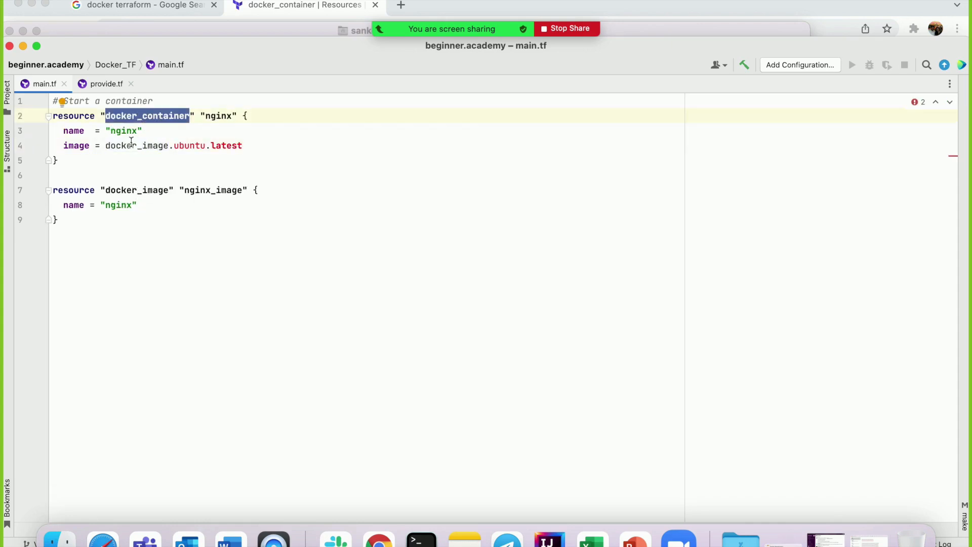
pyautogui.click(151, 145)
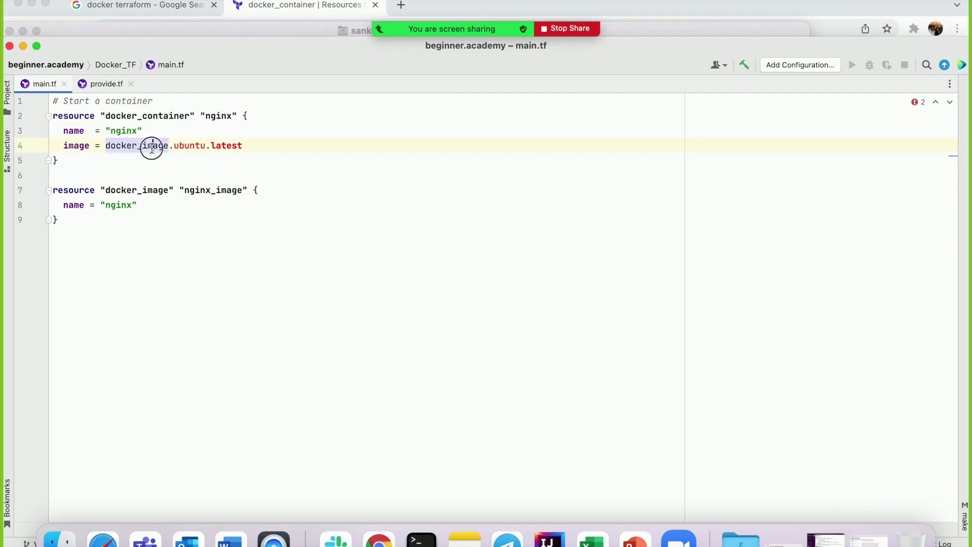
pyautogui.doubleClick(136, 146)
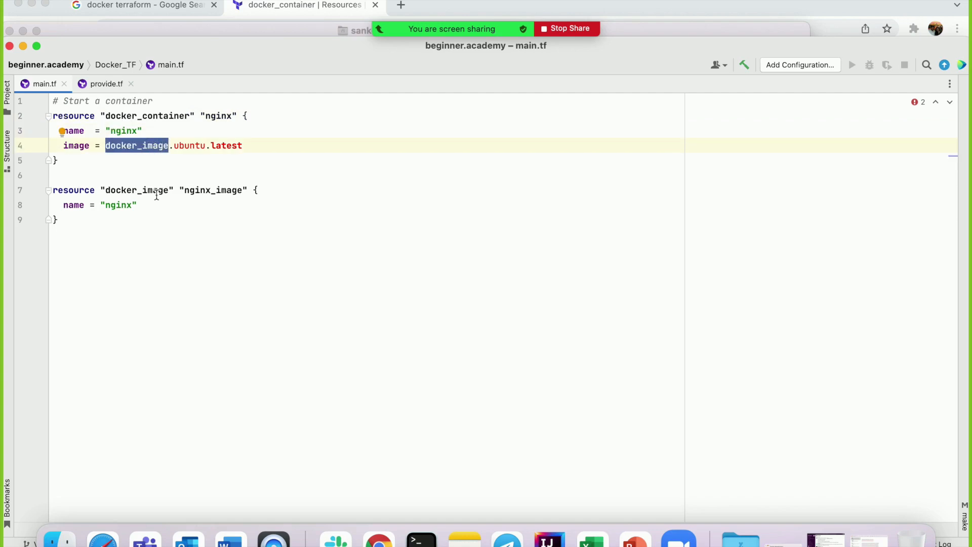
pyautogui.doubleClick(189, 145)
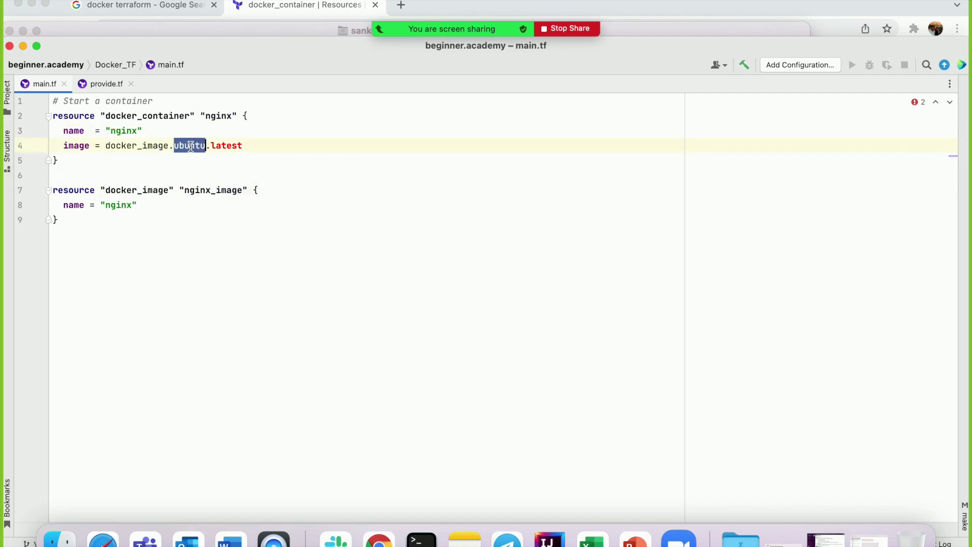
pyautogui.write('nginx_image')
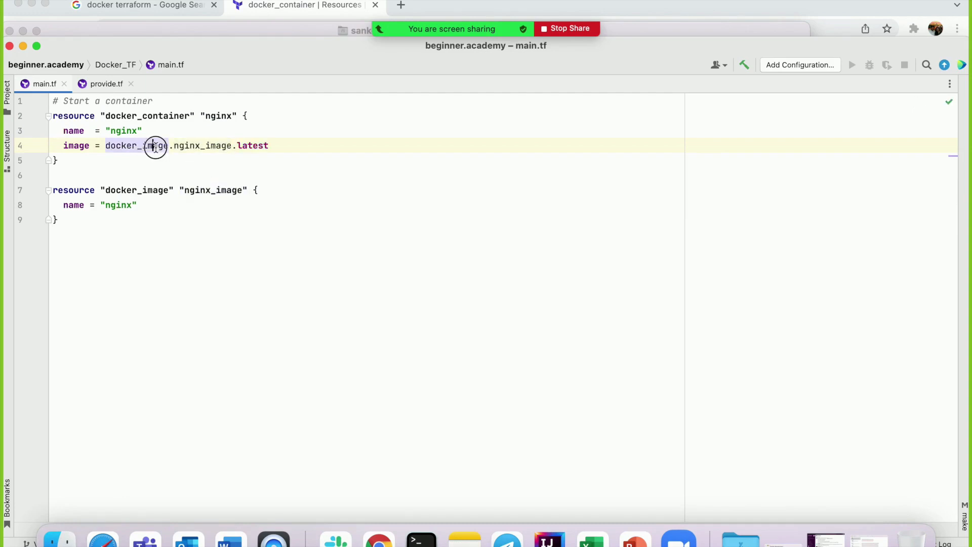
pyautogui.click(214, 190)
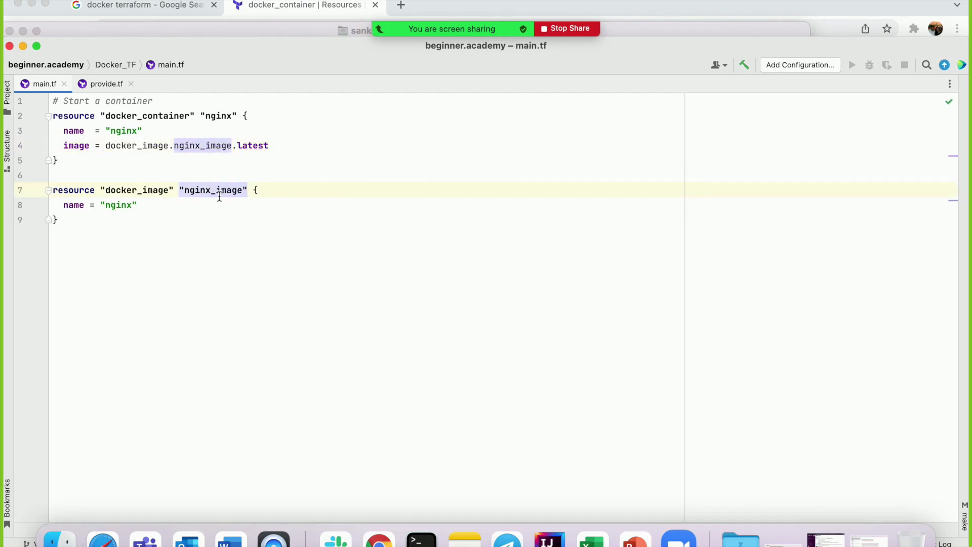
pyautogui.doubleClick(213, 190)
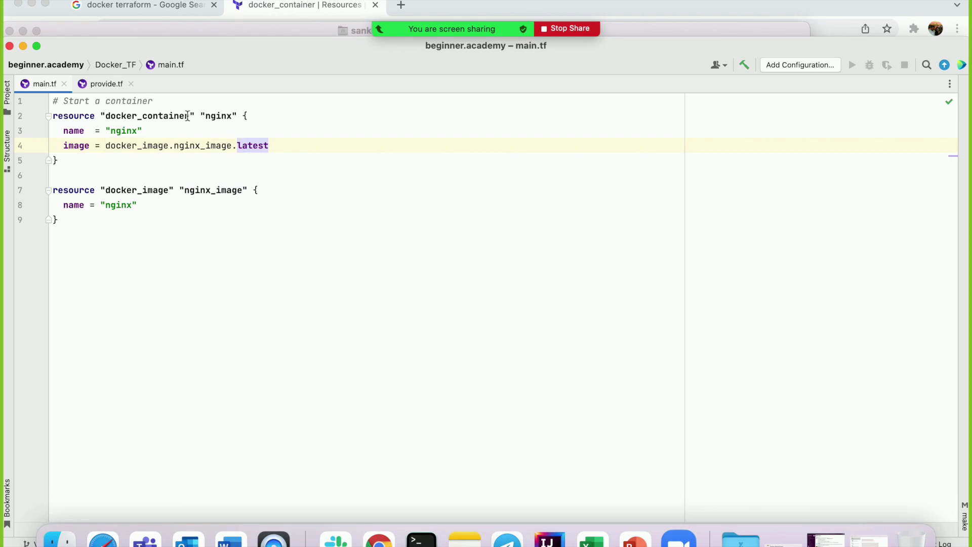
pyautogui.doubleClick(148, 116)
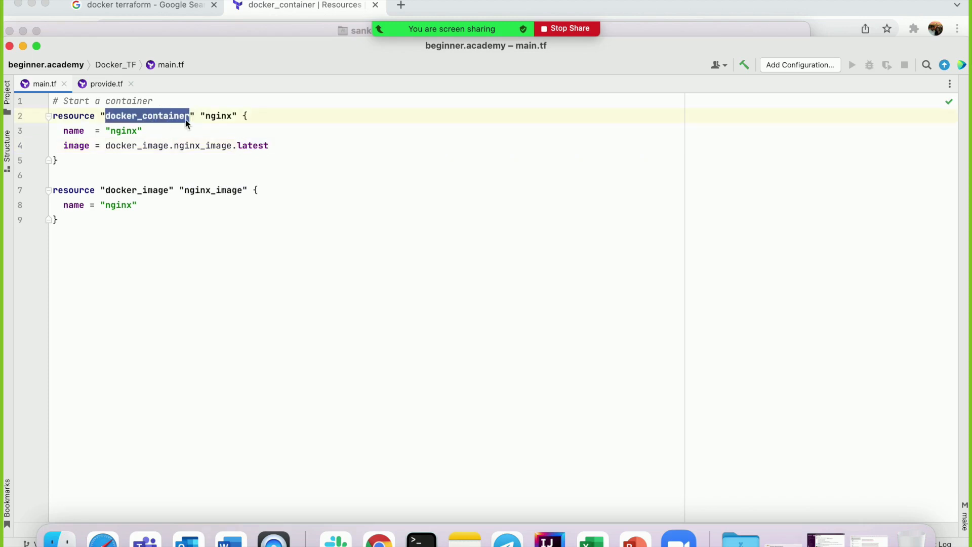
pyautogui.doubleClick(135, 190)
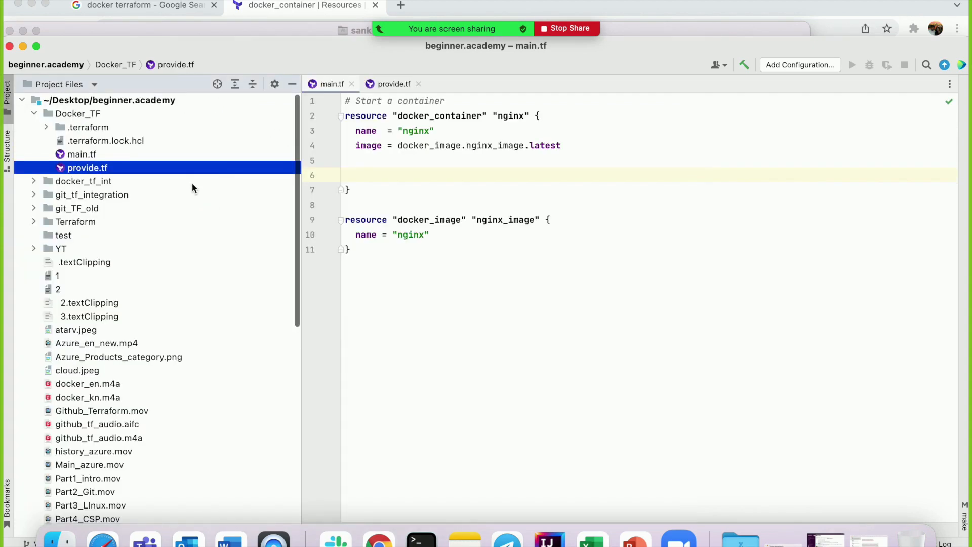
# Copy the ports block (internal 80, external 8080) from docker_tf_int/main.tf into the nginx container.
pyautogui.click(34, 181)
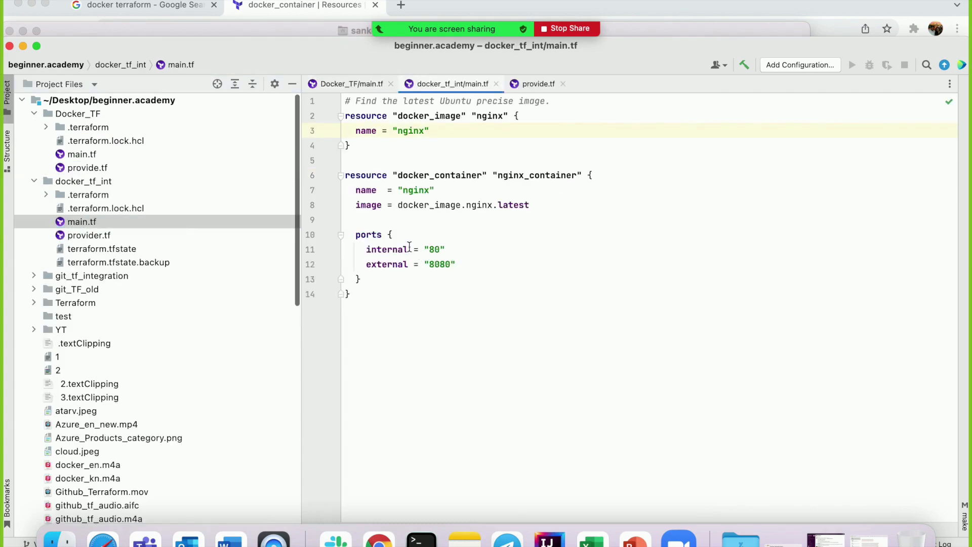
pyautogui.click(342, 235)
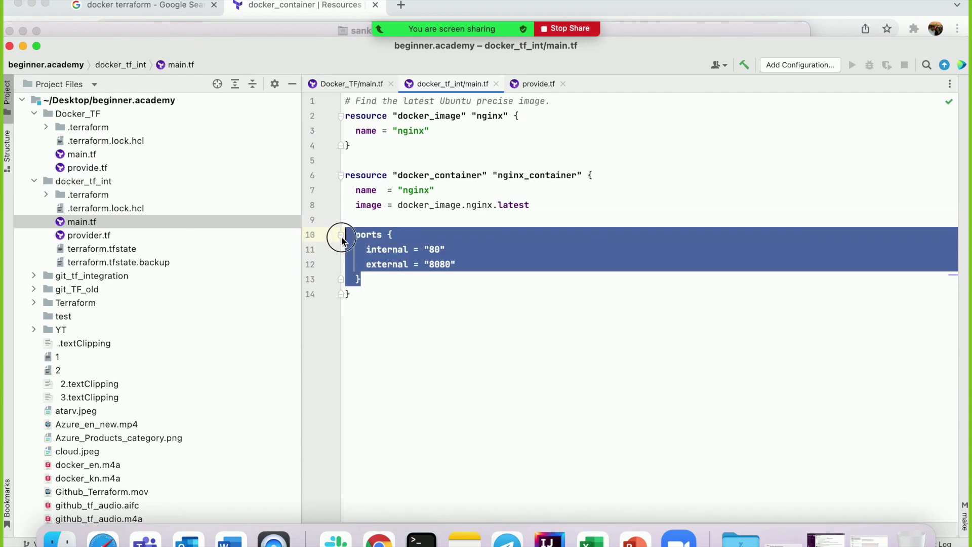
pyautogui.click(346, 84)
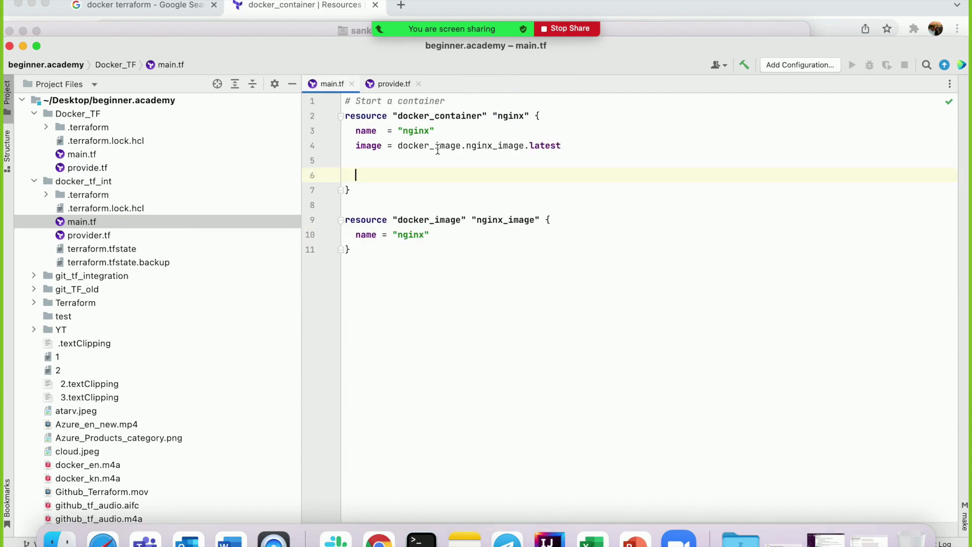
pyautogui.press('Backspace')
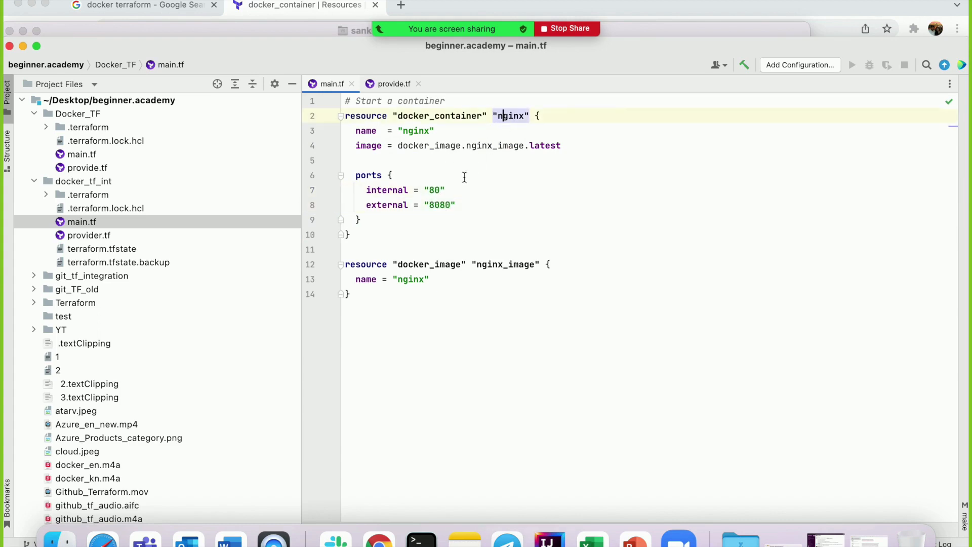
pyautogui.doubleClick(440, 205)
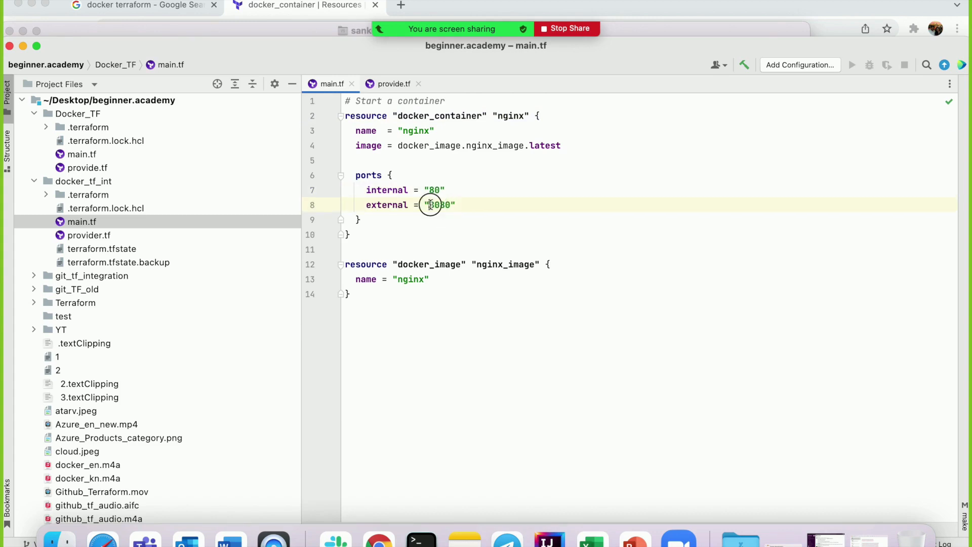
pyautogui.doubleClick(439, 204)
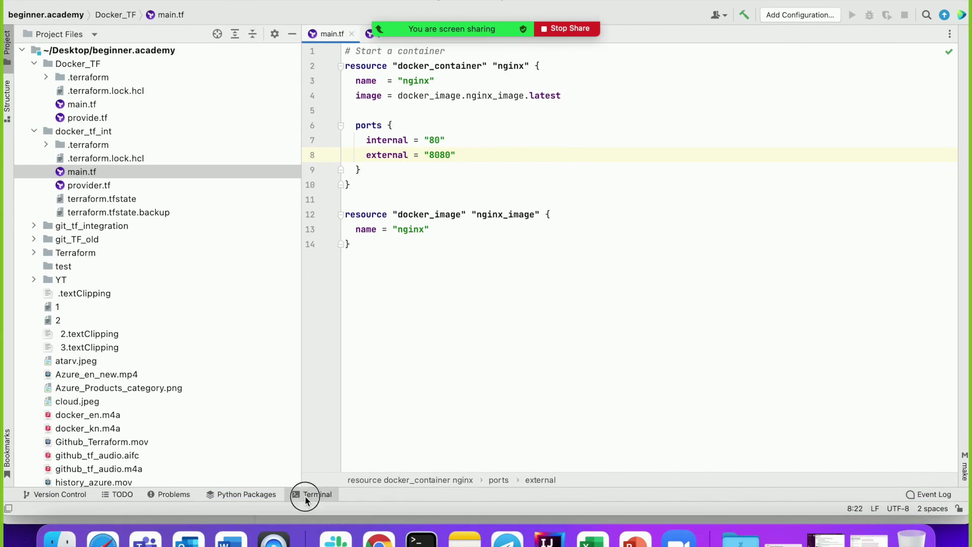
# Run terraform plan in the IDE terminal and scroll through the docker_container.nginx creation plan.
pyautogui.click(312, 494)
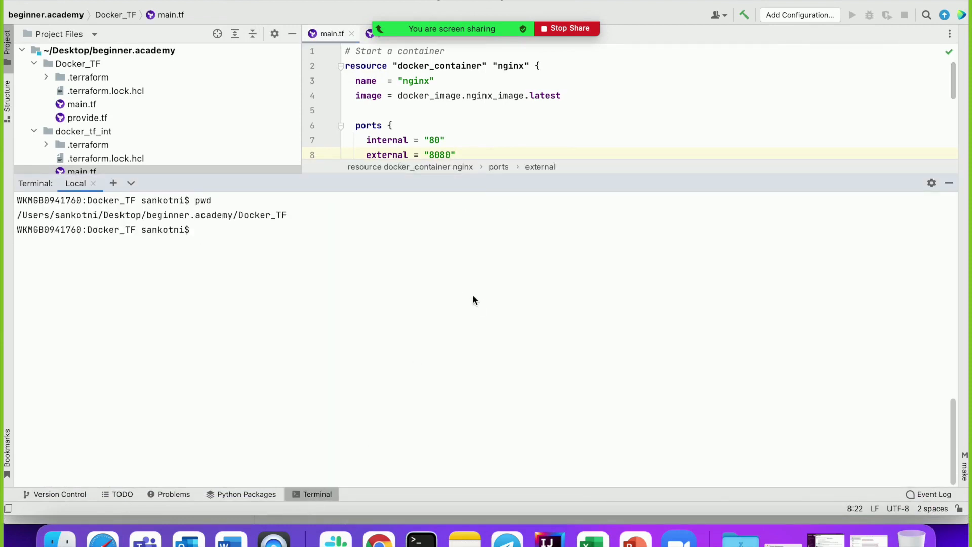
pyautogui.write('terraform plan')
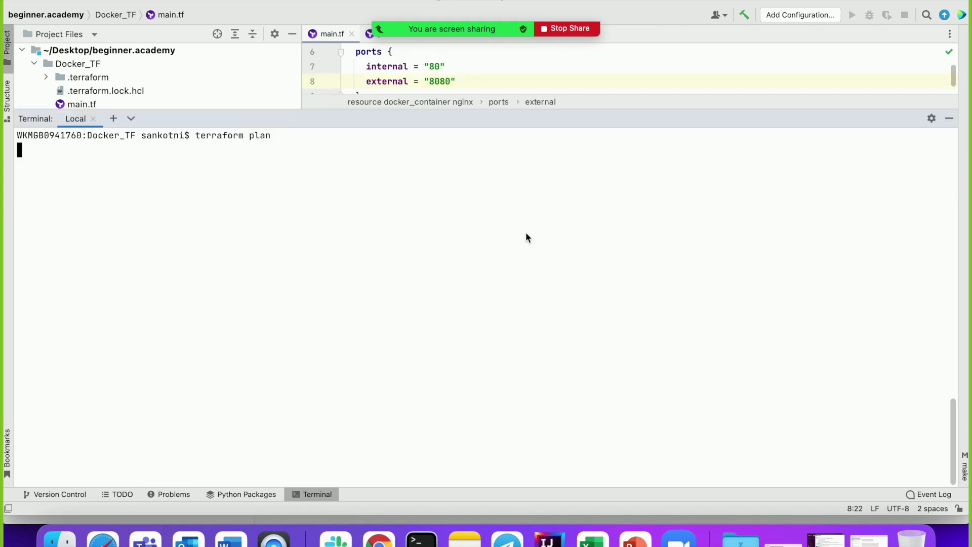
pyautogui.press('Return')
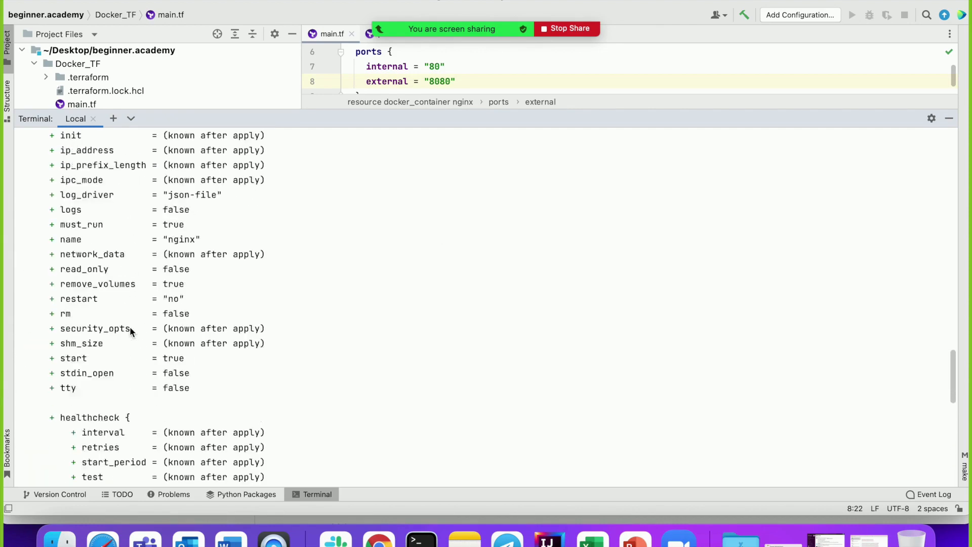
pyautogui.scroll(3)
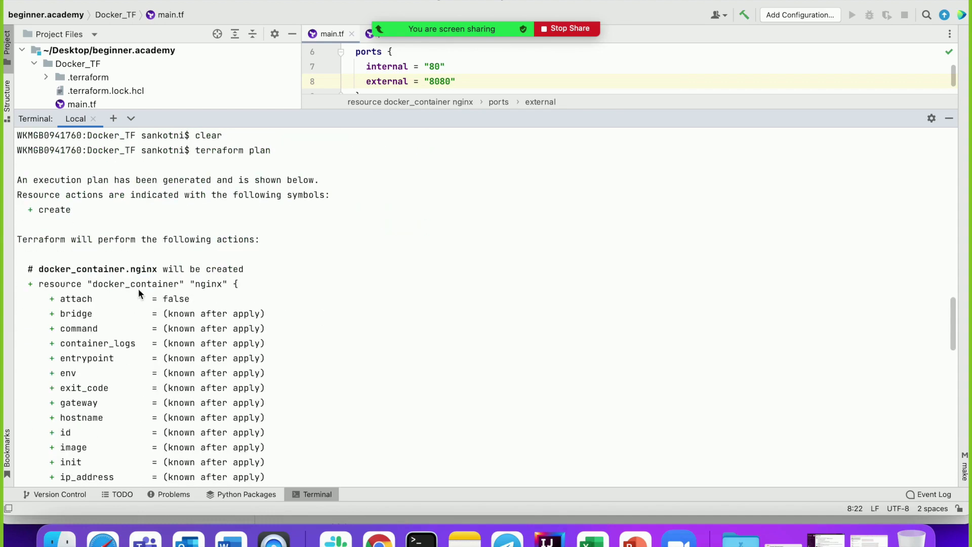
pyautogui.scroll(-3)
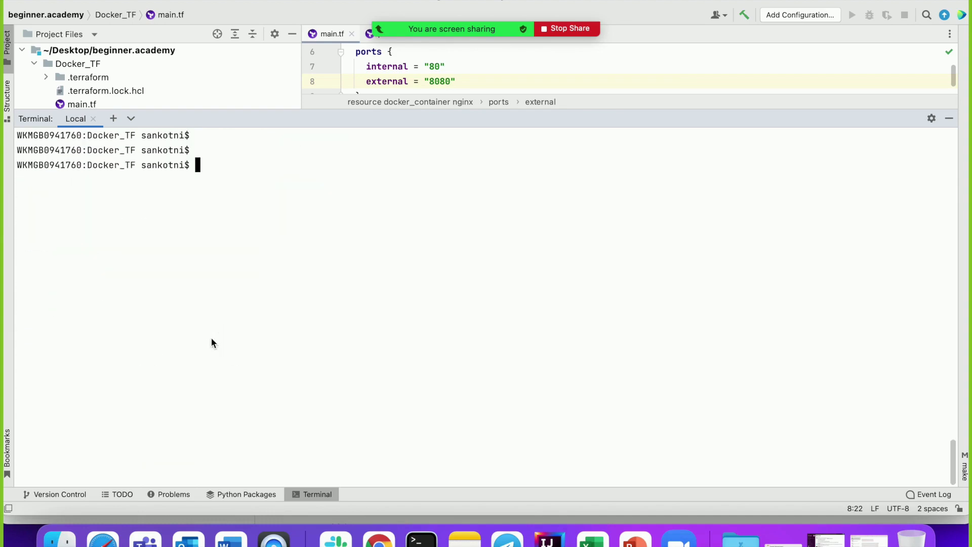
# Run terraform apply and confirm with 'yes' to create the nginx image and container.
pyautogui.write('terraform')
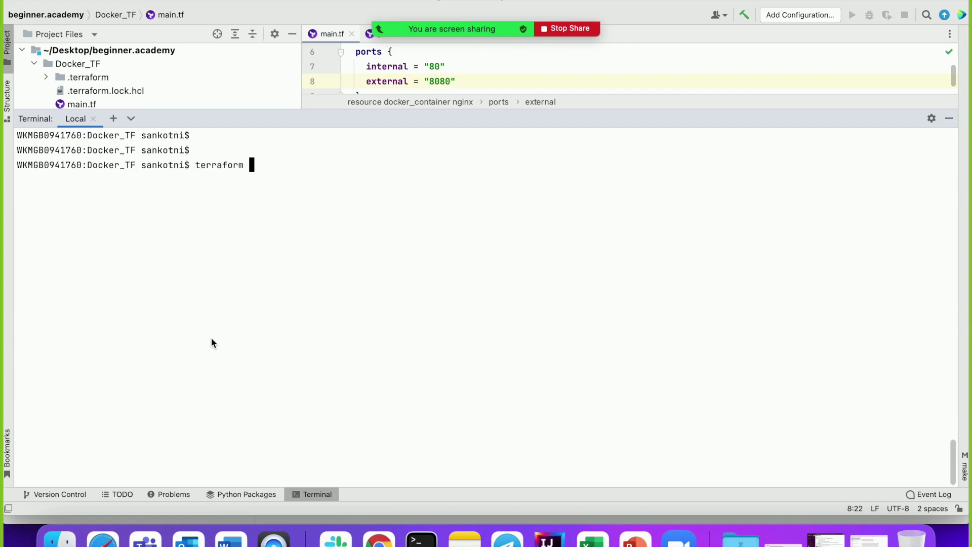
pyautogui.write('appl')
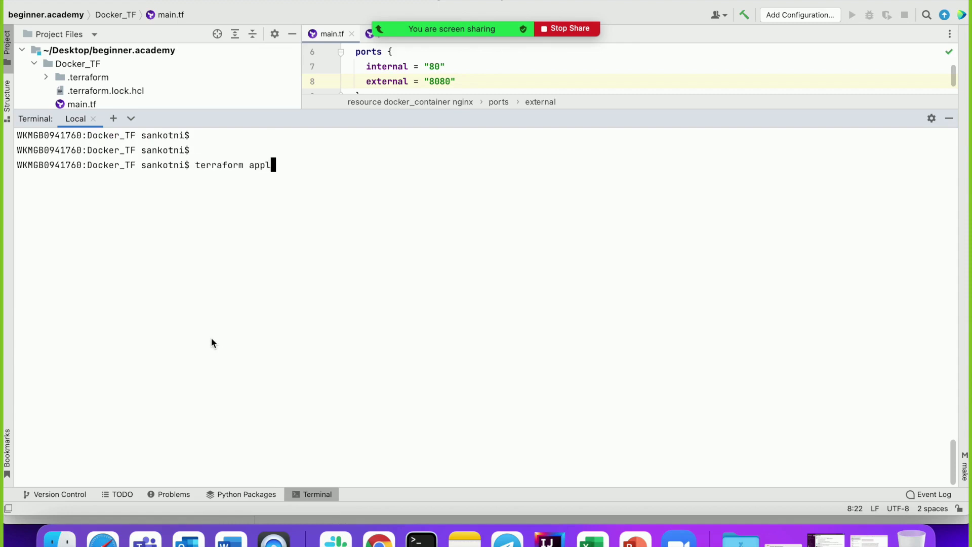
pyautogui.write('y')
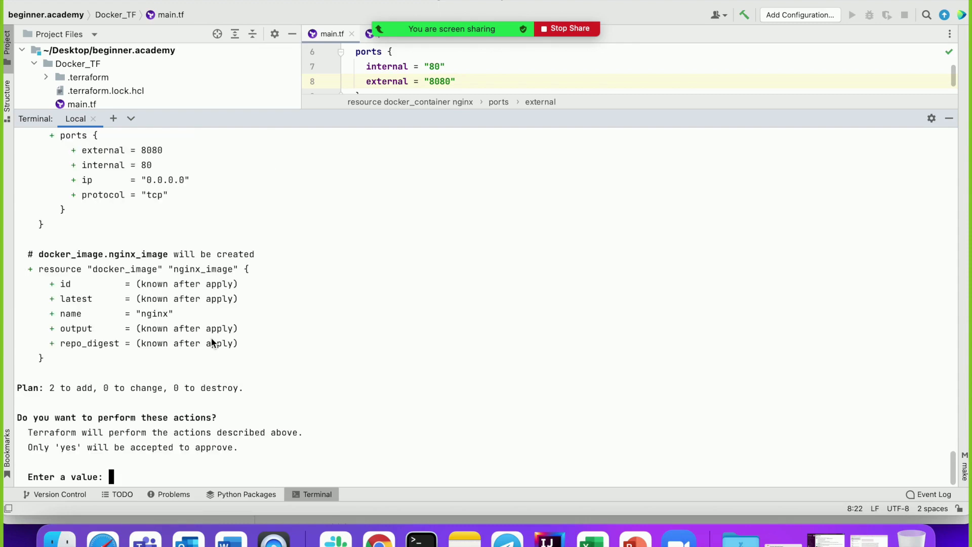
pyautogui.write('y')
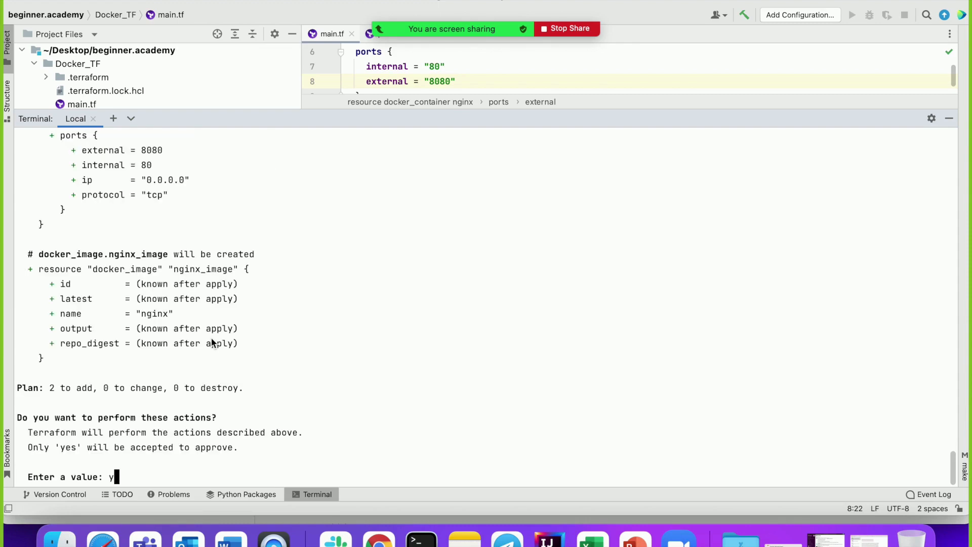
pyautogui.write('es')
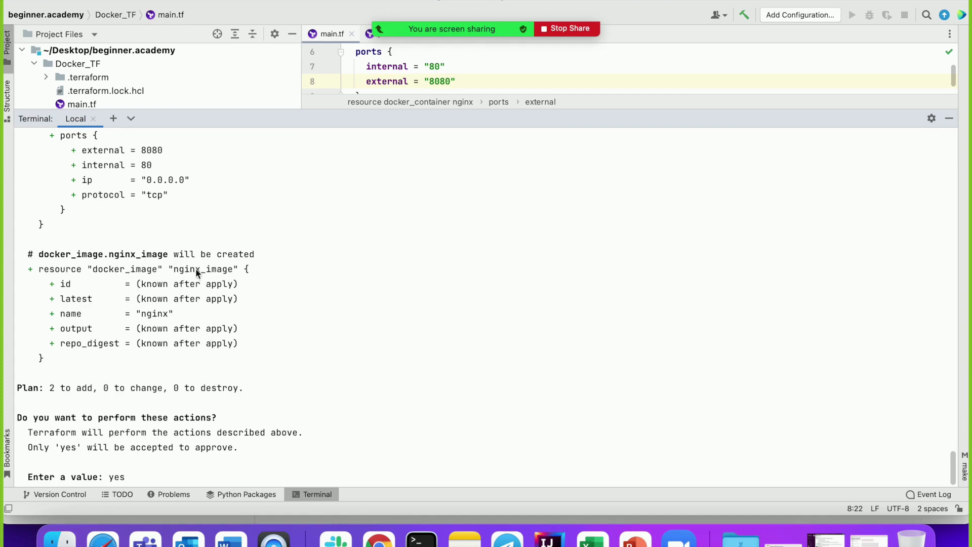
pyautogui.moveTo(225, 338)
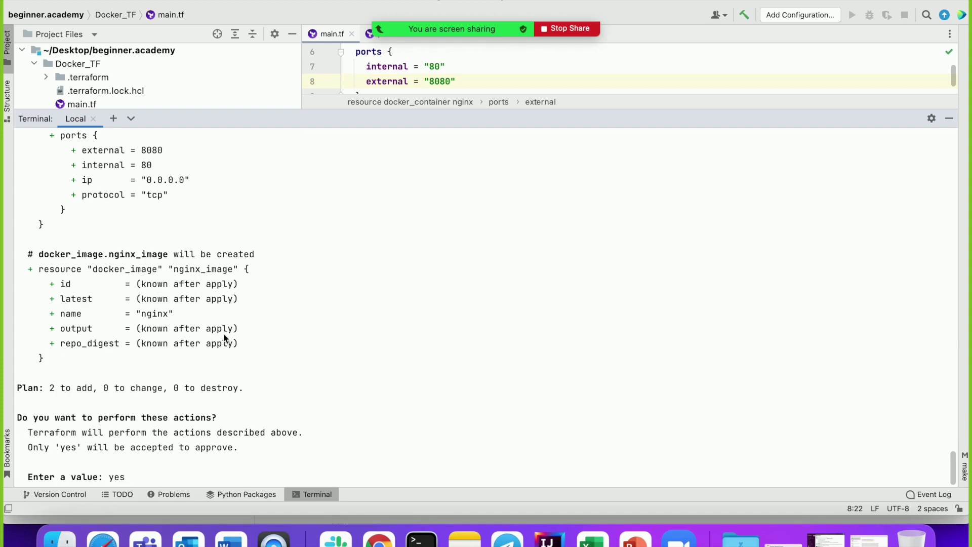
pyautogui.press('Return')
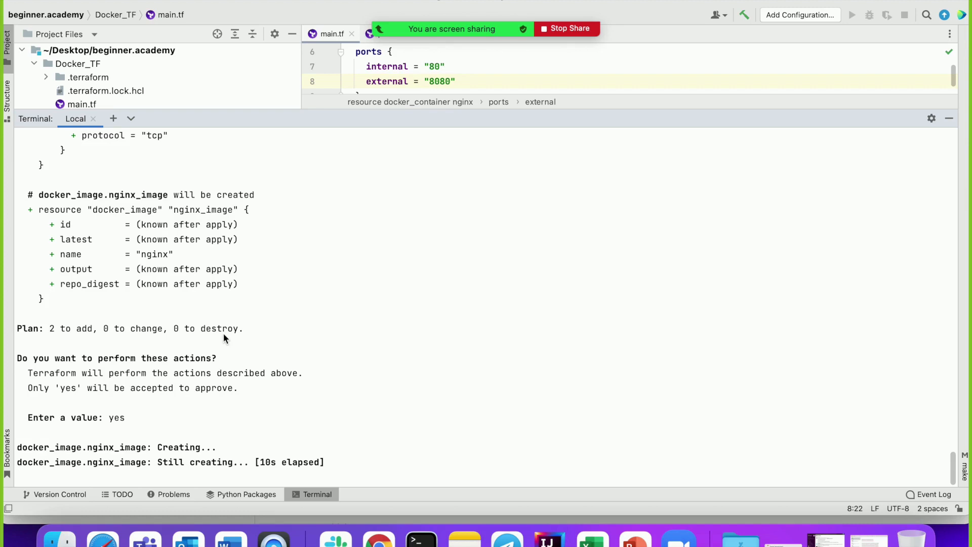
pyautogui.moveTo(547, 469)
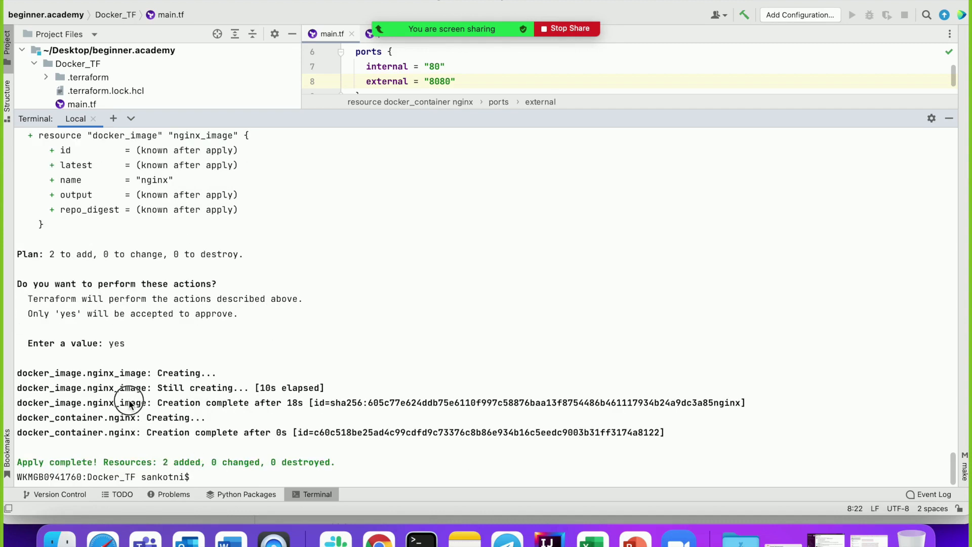
pyautogui.moveTo(73, 424)
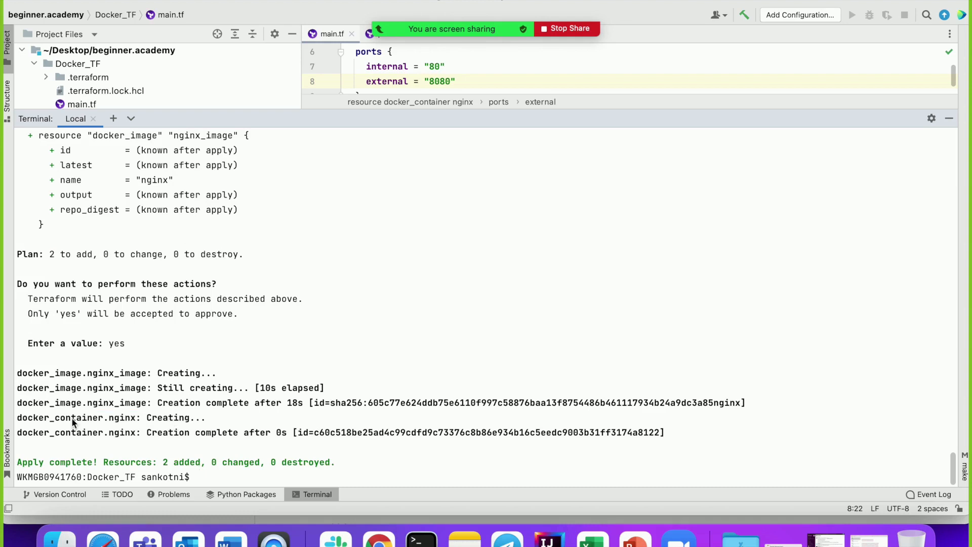
# In the separate terminal, run docker container list and docker ps -a to see nginx mapping 8080→80.
pyautogui.click(421, 537)
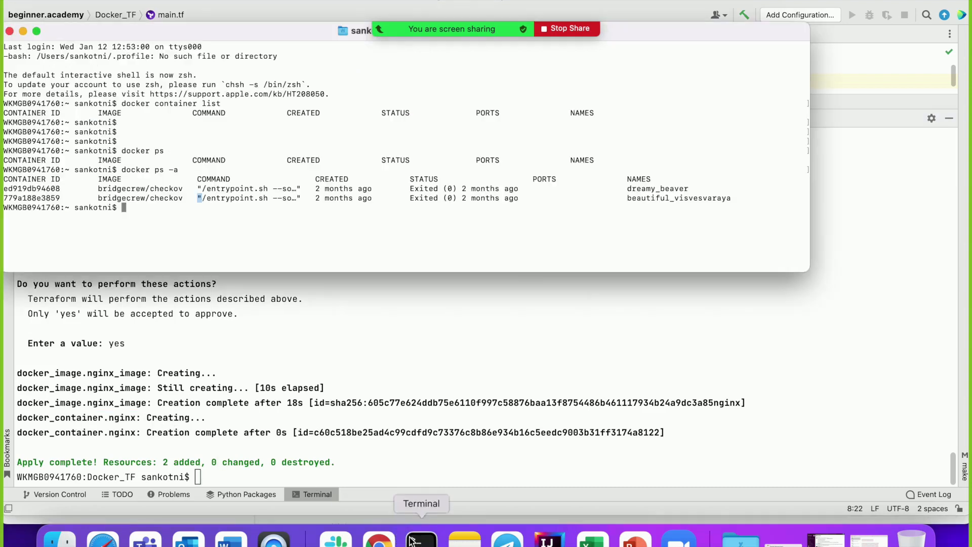
pyautogui.moveTo(537, 179)
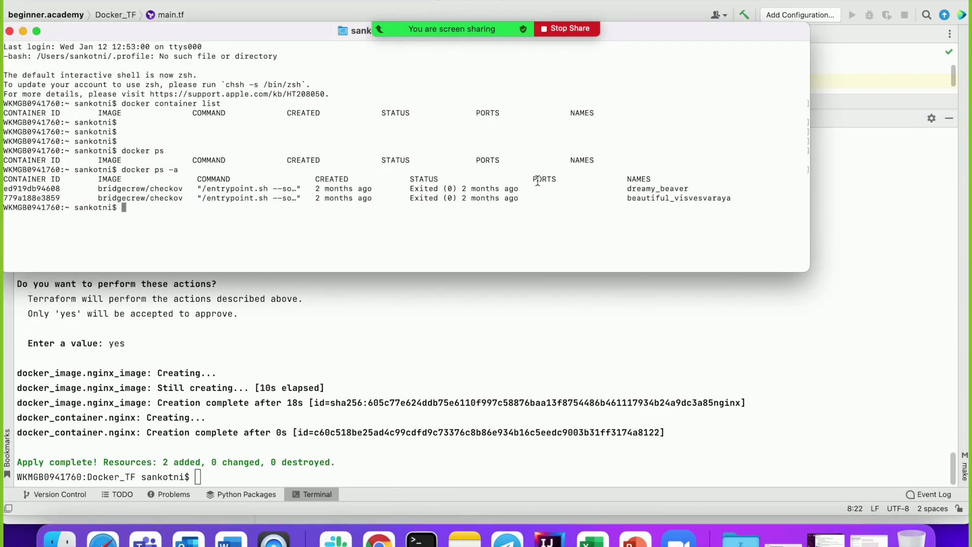
pyautogui.write('docker container list')
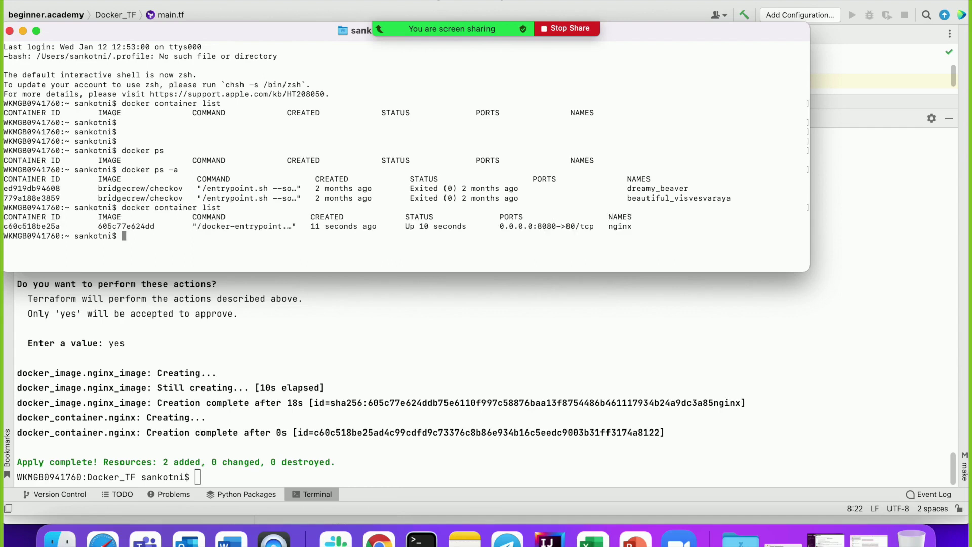
pyautogui.moveTo(172, 209)
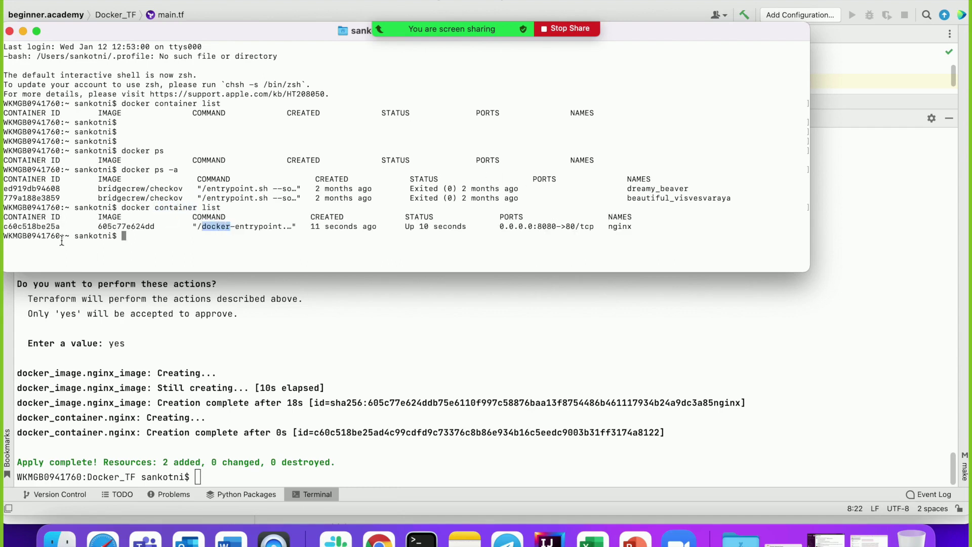
pyautogui.doubleClick(619, 226)
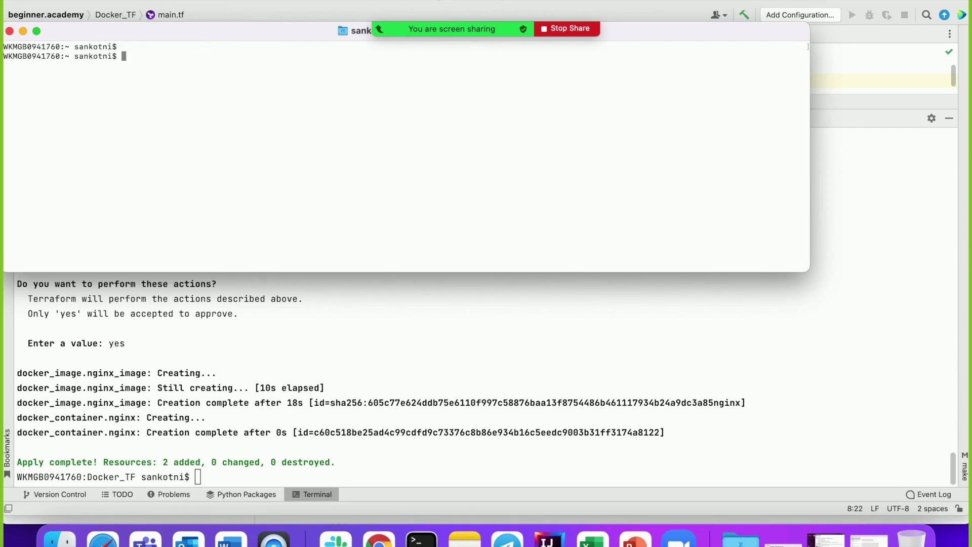
pyautogui.write('docker ps -a')
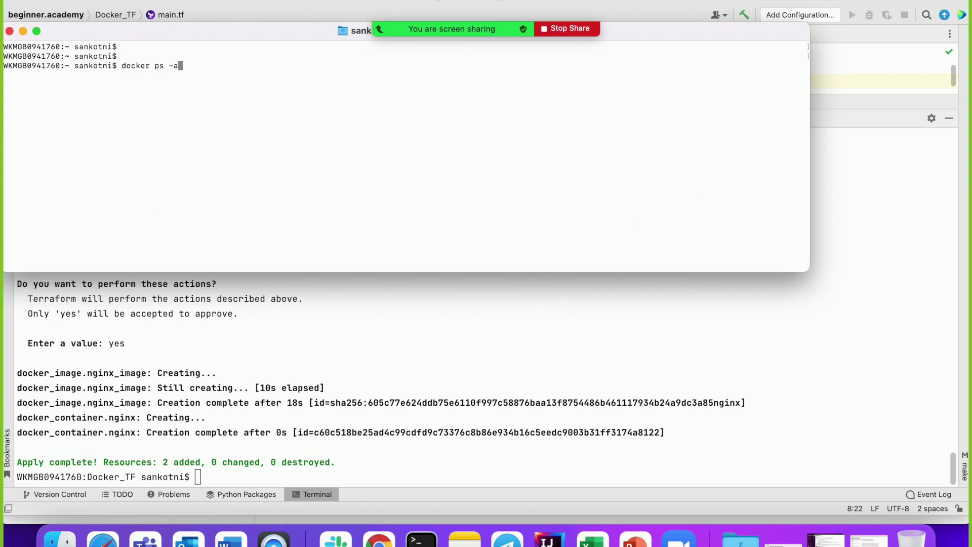
pyautogui.press('Return')
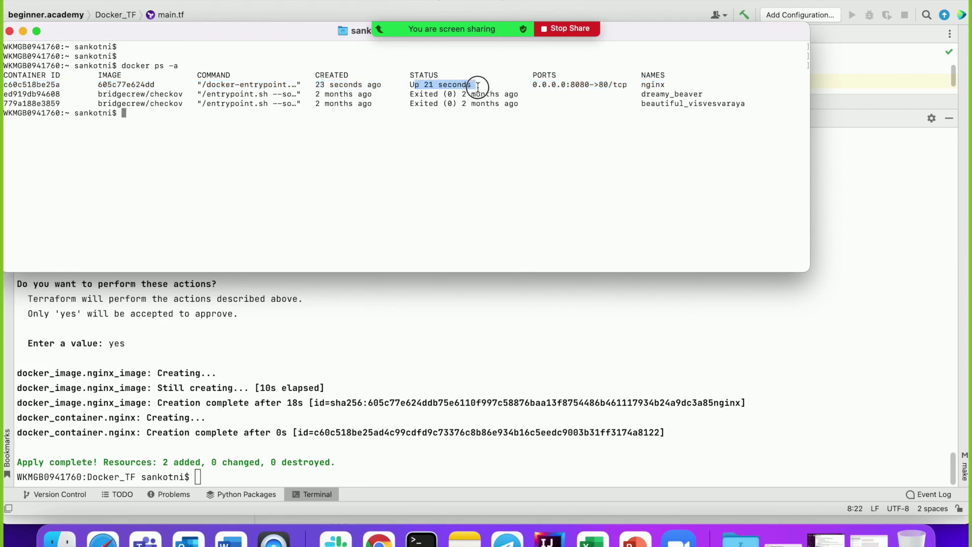
pyautogui.moveTo(580, 84)
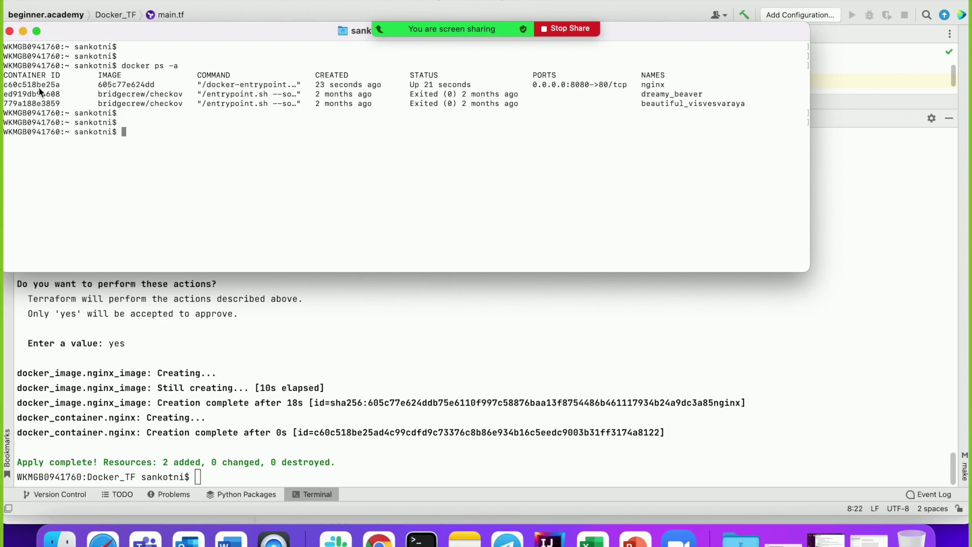
pyautogui.moveTo(9, 85)
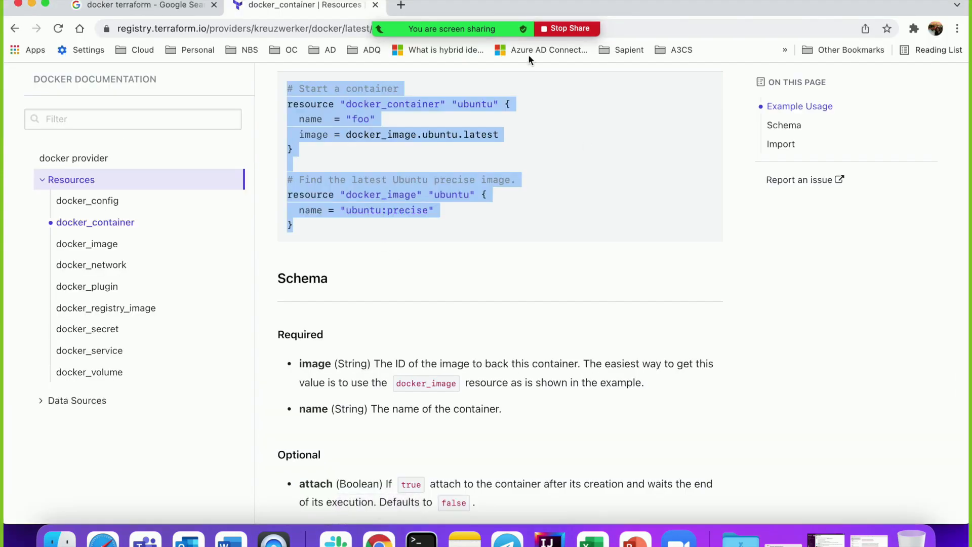
# In a new Chrome tab, enter localhost:8080 and choose the 'Welcome to nginx!' suggestion.
pyautogui.click(459, 153)
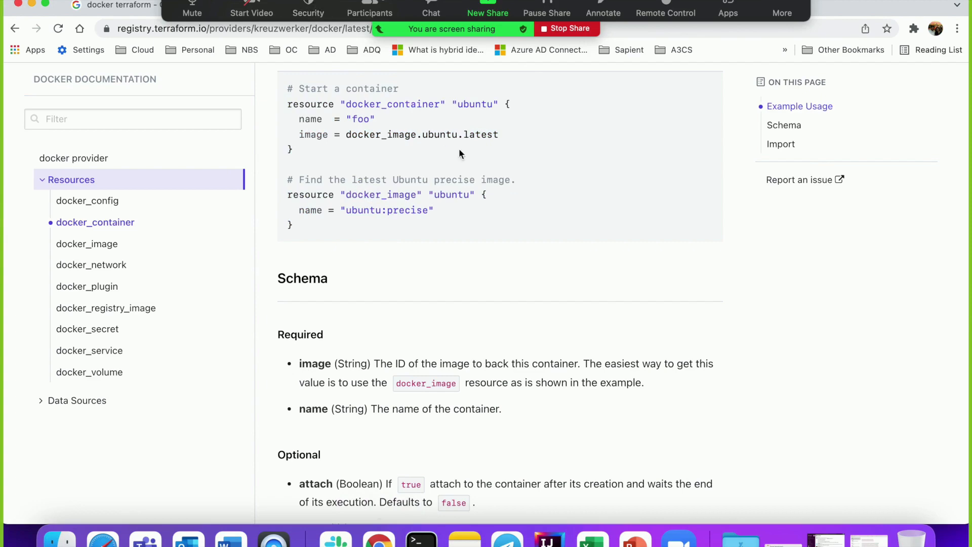
pyautogui.click(14, 28)
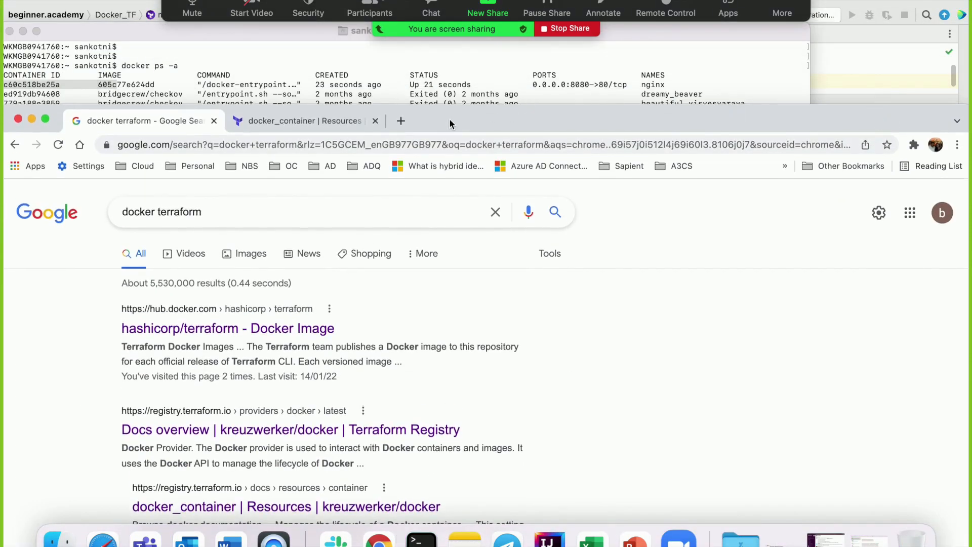
pyautogui.click(400, 121)
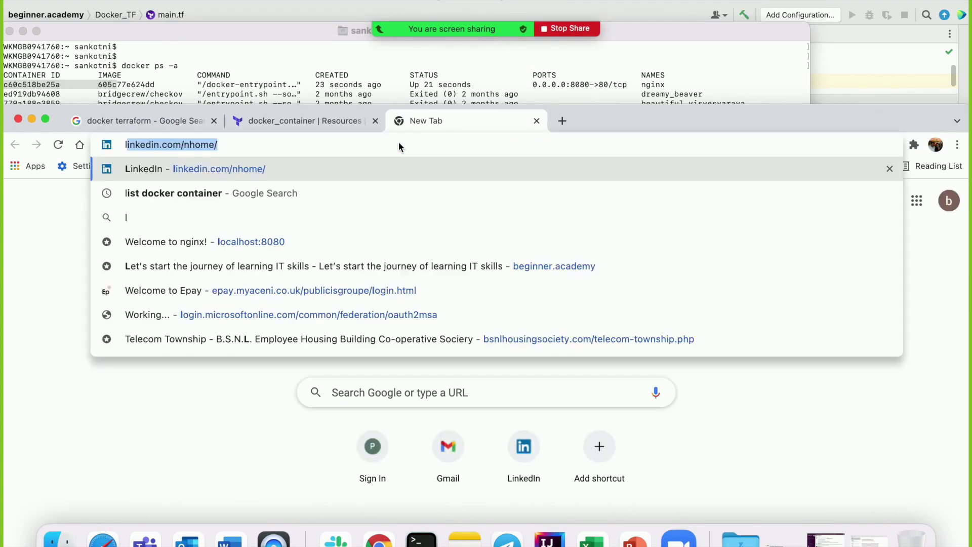
pyautogui.write('localhost:8080')
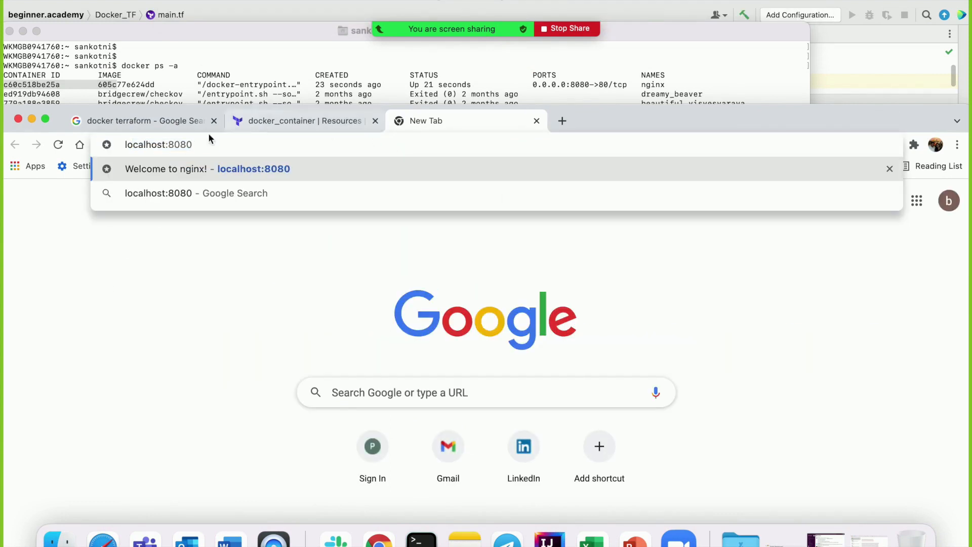
pyautogui.doubleClick(144, 144)
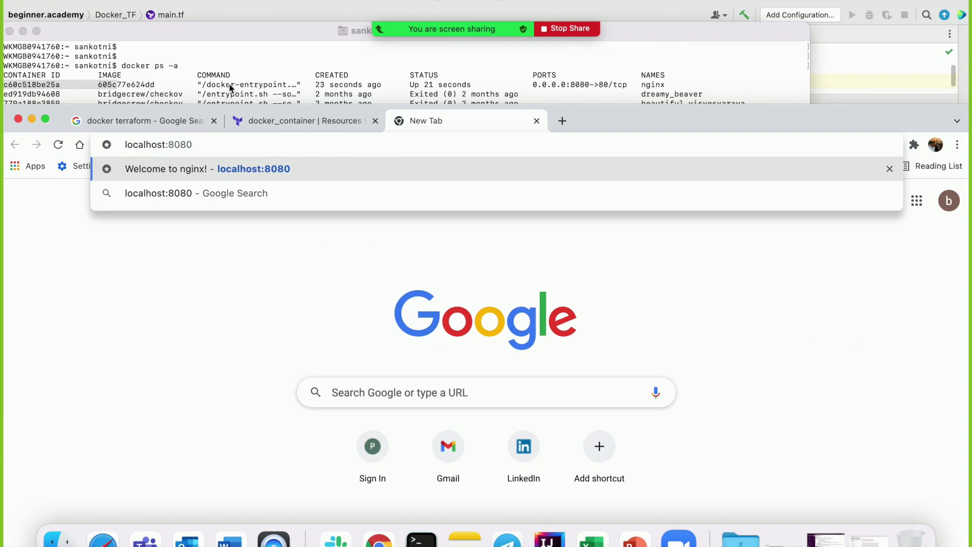
pyautogui.moveTo(266, 139)
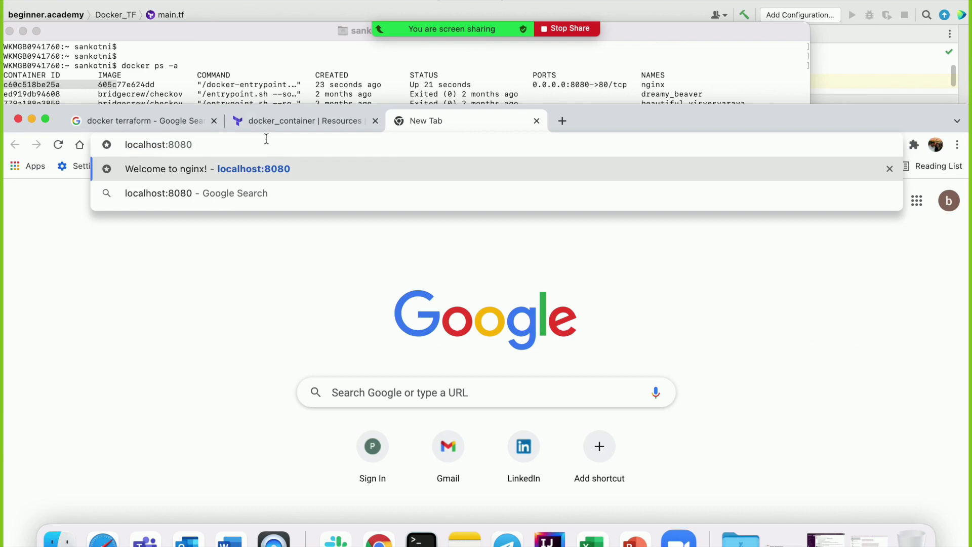